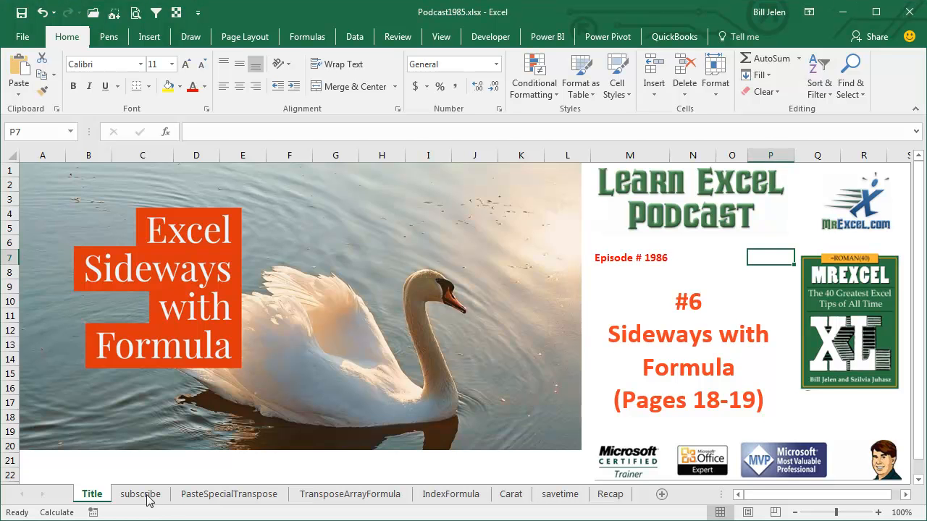
Switch to the PasteSpecialTranspose sheet via the subscribe sheet tab
left_click(139, 494)
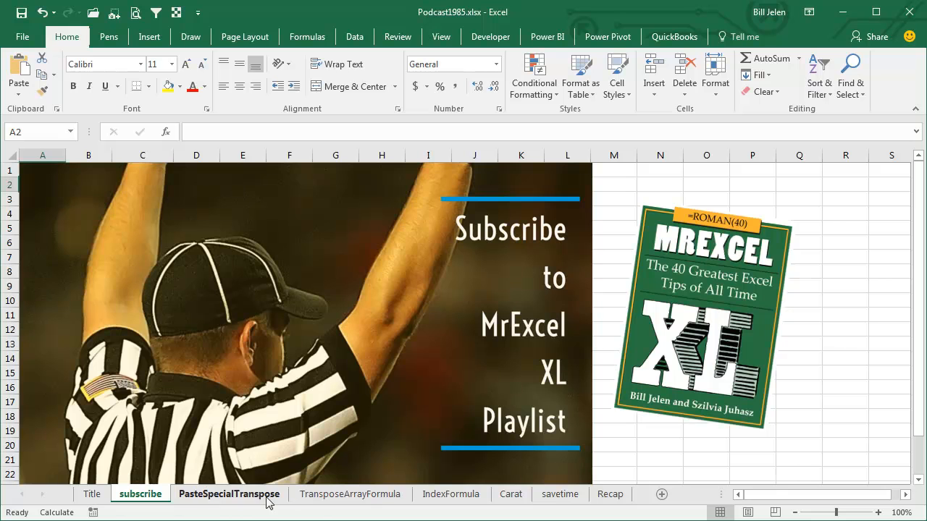
left_click(229, 493)
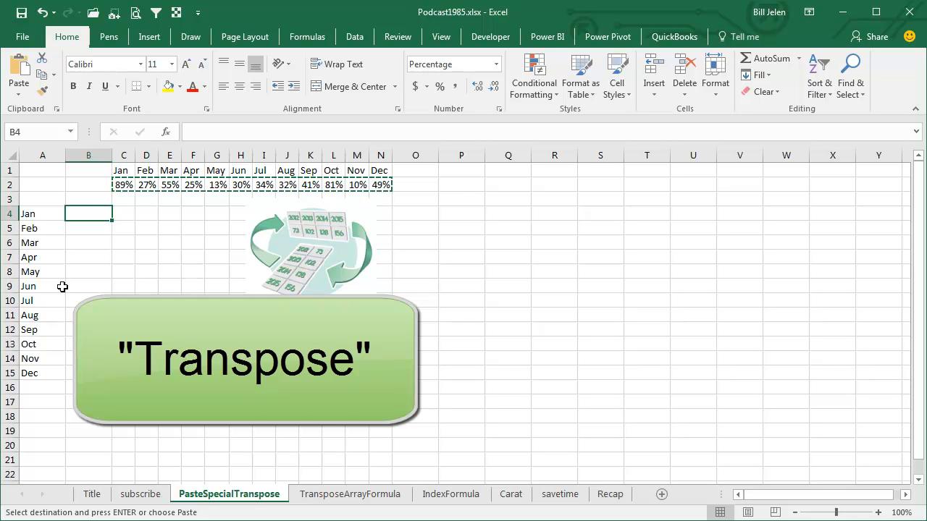
Paste the copied months and percentages into A4 with Transpose so they run down columns A and B
left_click(17, 72)
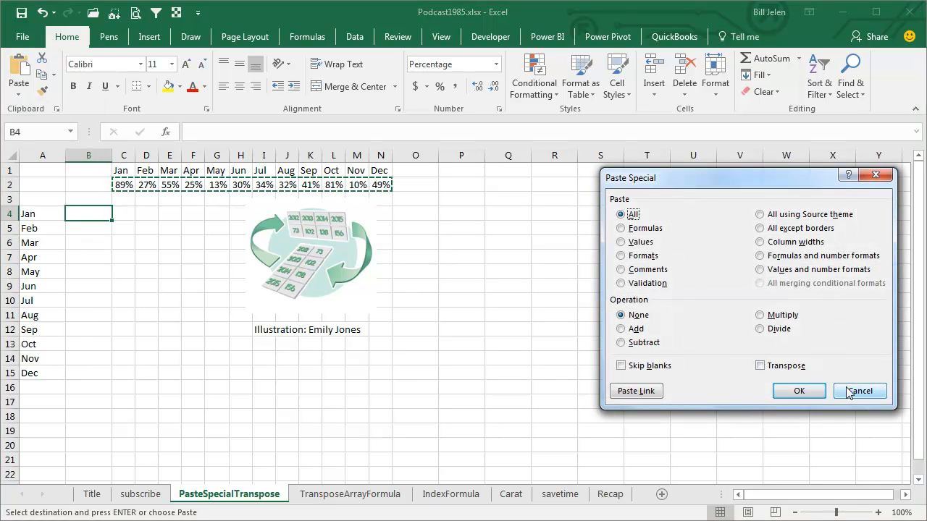
left_click(860, 391)
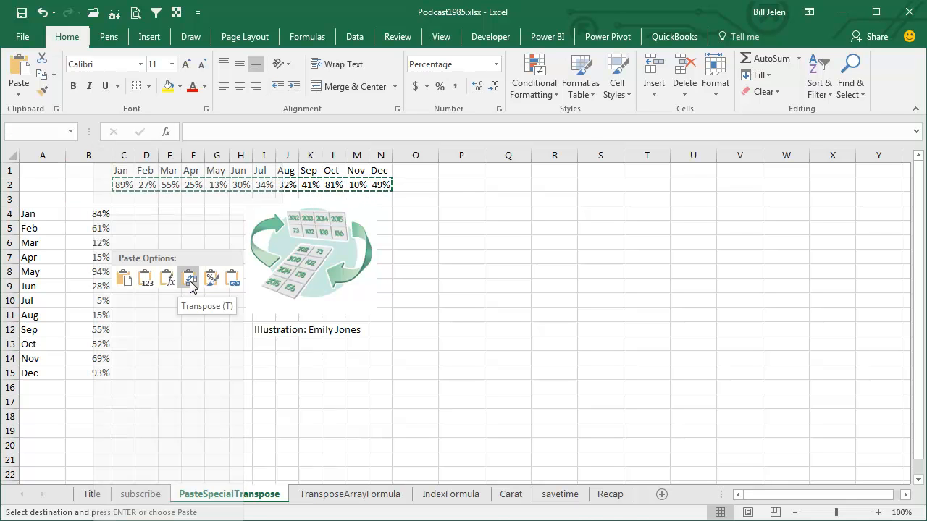
left_click(190, 278)
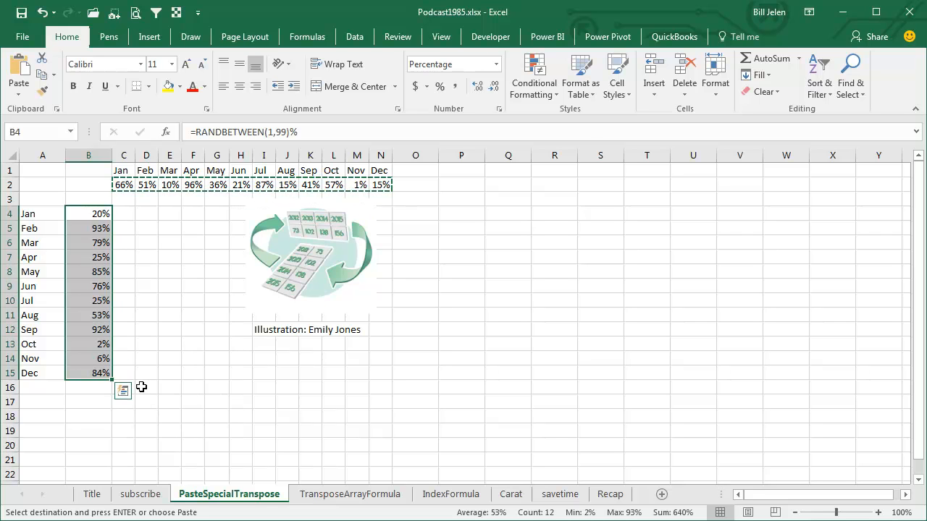
On TransposeArrayFormula, select A4:B15 for the =TRANSPOSE(C1:N2) array formula
left_click(350, 494)
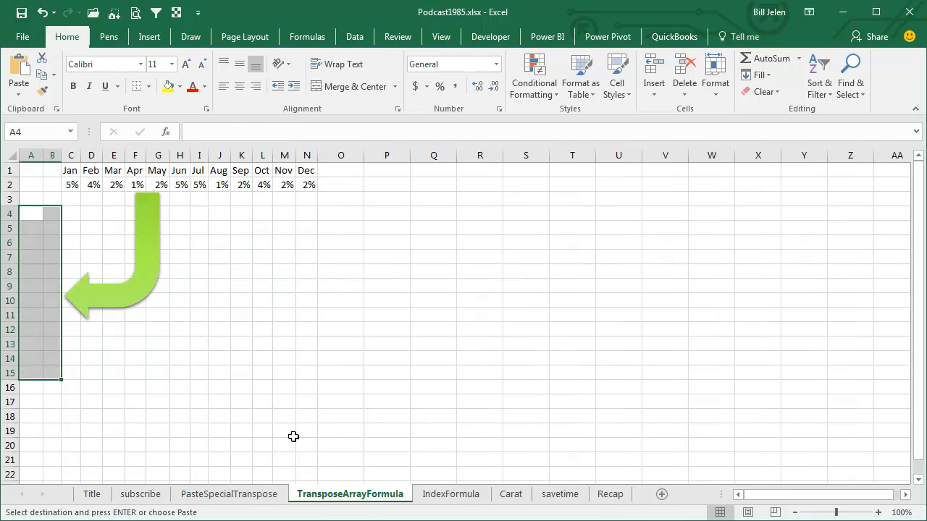
mouse_move(144, 282)
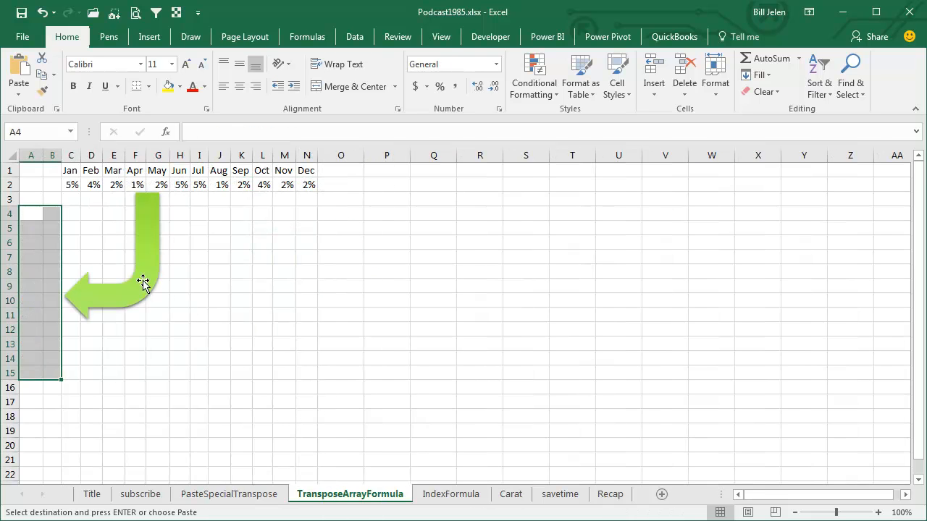
left_click_drag(72, 155, 65, 155)
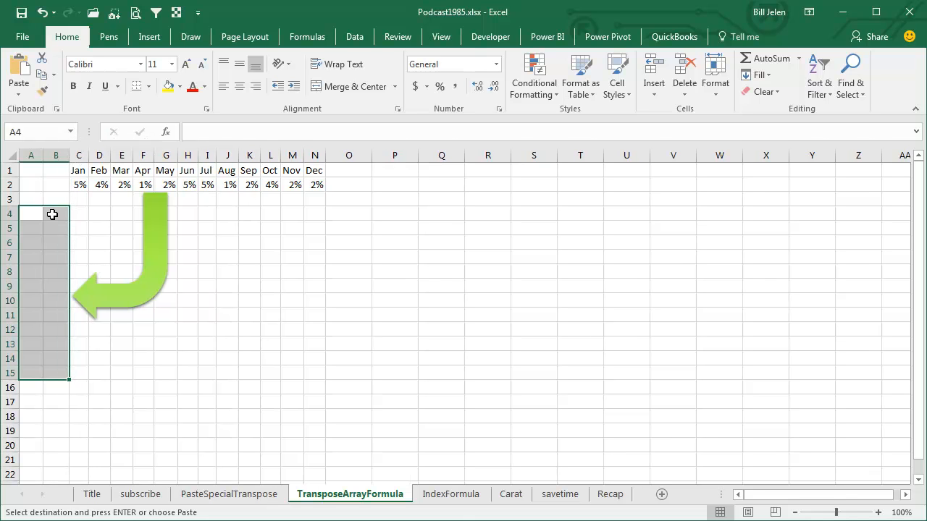
mouse_move(40, 365)
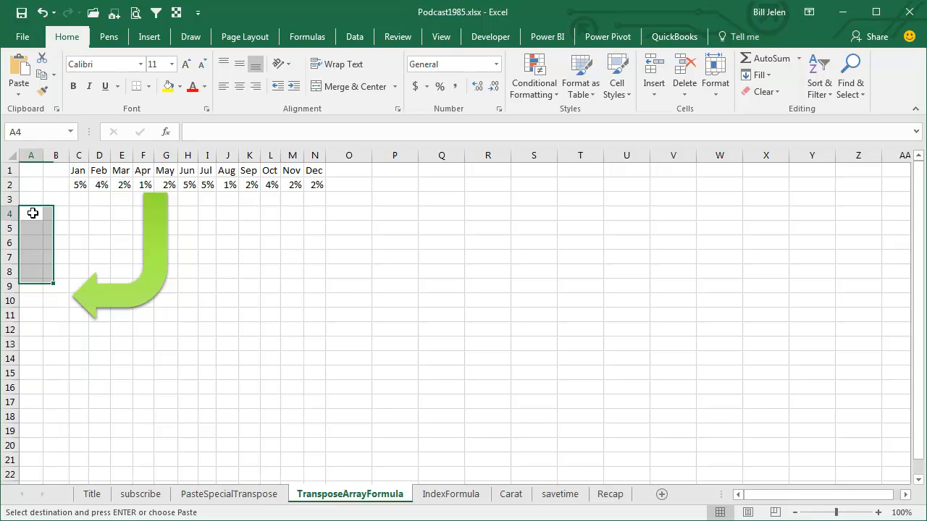
left_click_drag(32, 213, 46, 379)
type("{=TRANSPOSE(C1:N2)}")
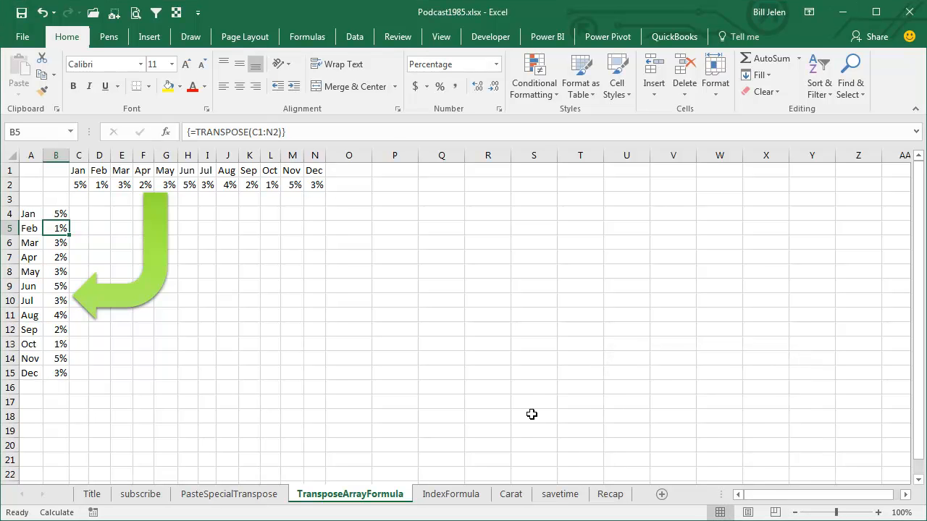
mouse_move(531, 405)
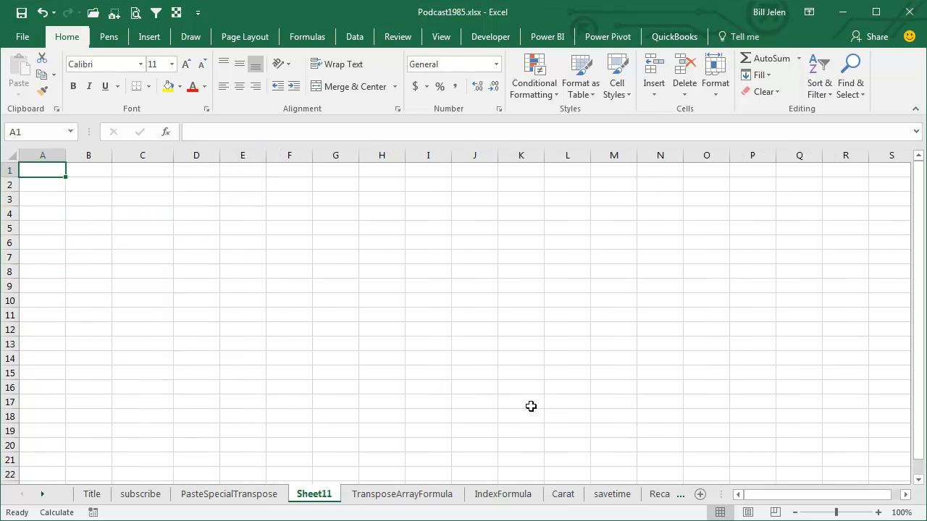
mouse_move(55, 200)
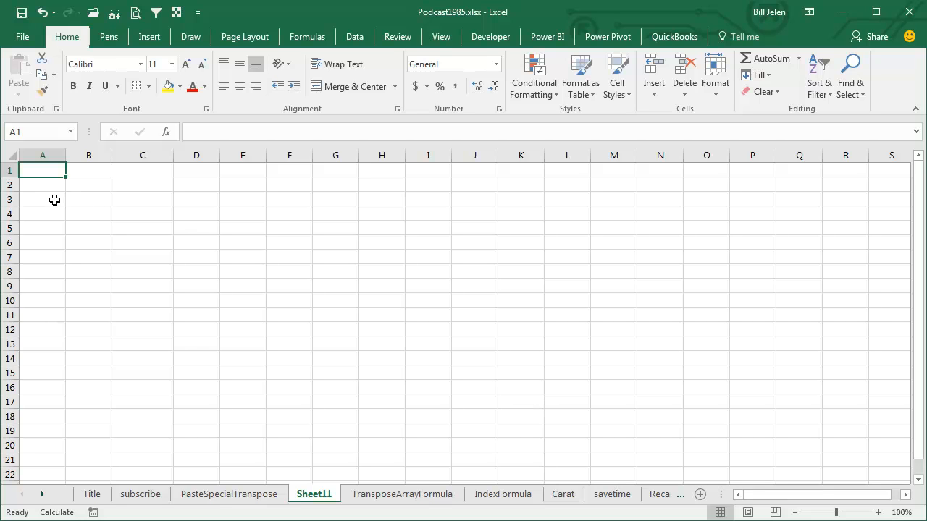
Enter the note 'Do NOT DELETE ANY OF THESE ROWS' in A2
type("Do")
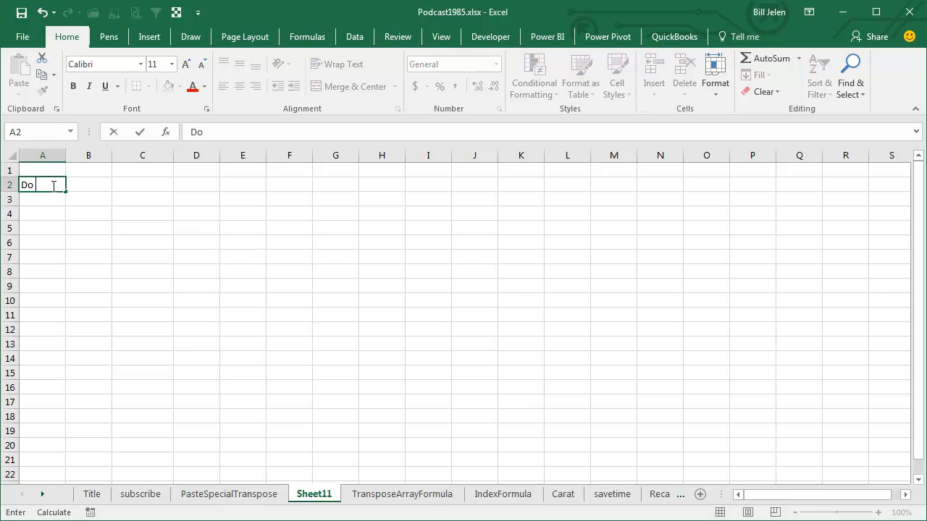
type("NOT DELETE")
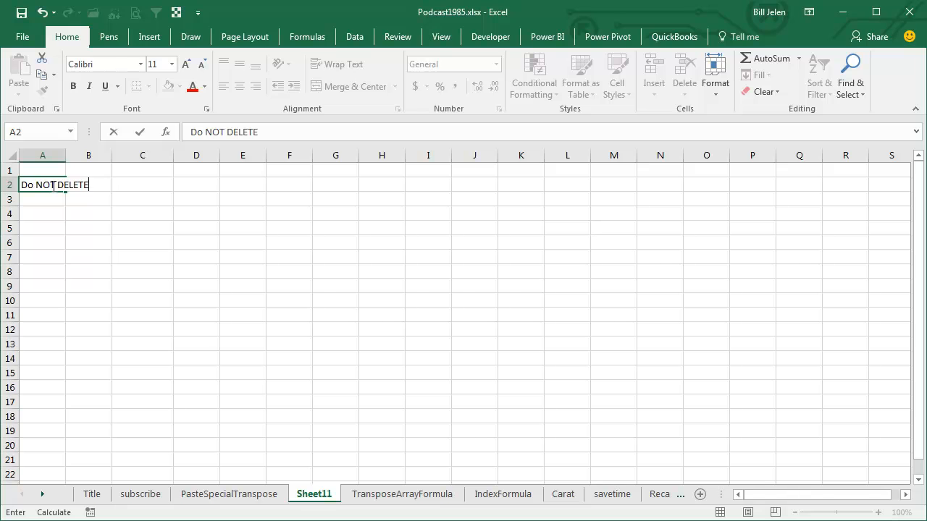
type("ANY OF THESE RO")
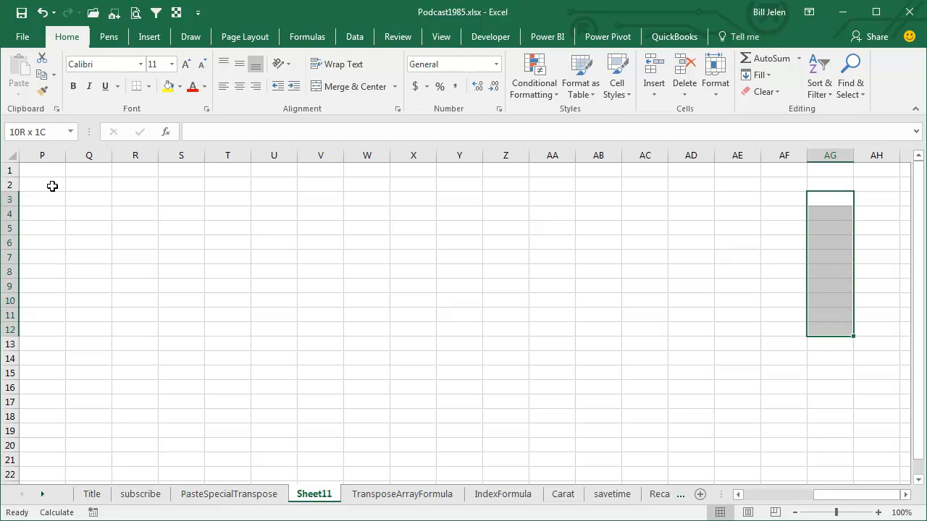
Array-enter =2 across AG3:AG12, then try deleting row 6 and dismiss the can't-change-array warning
type("=2")
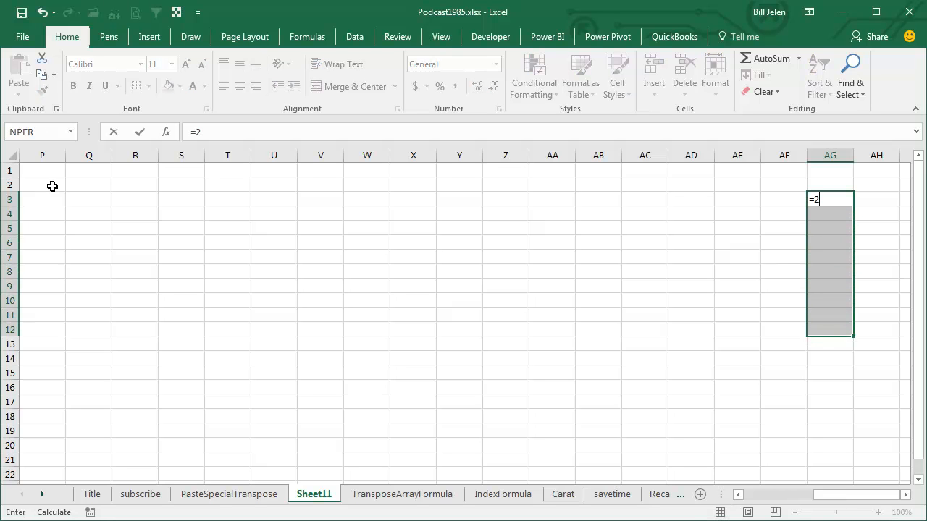
key("ctrl+shift+enter")
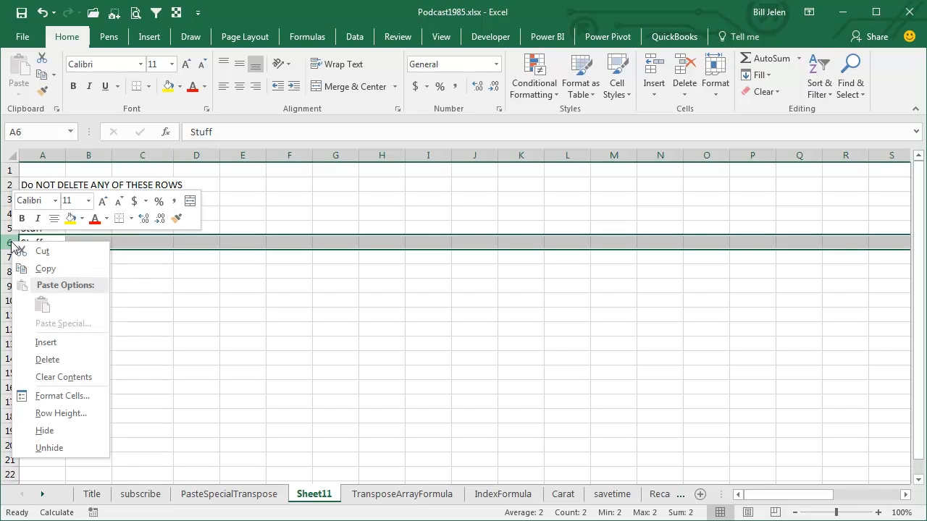
left_click(47, 360)
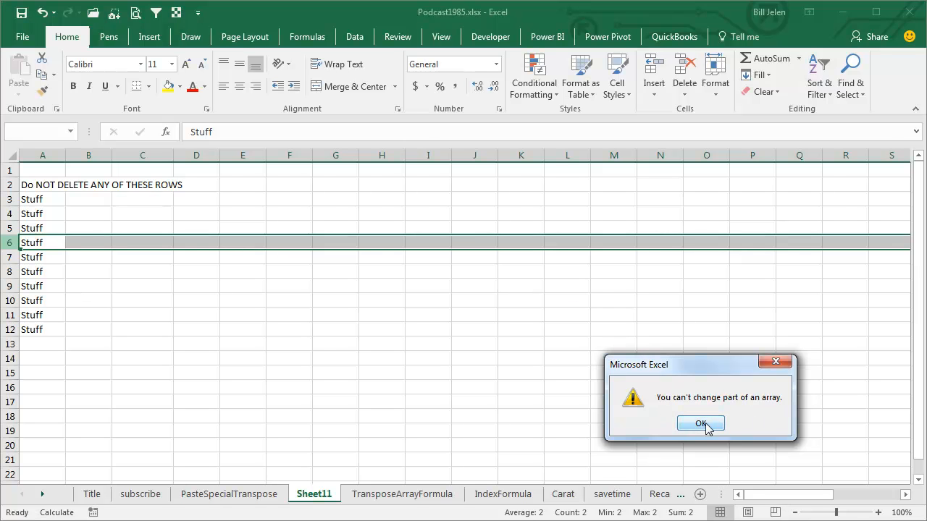
left_click(701, 423)
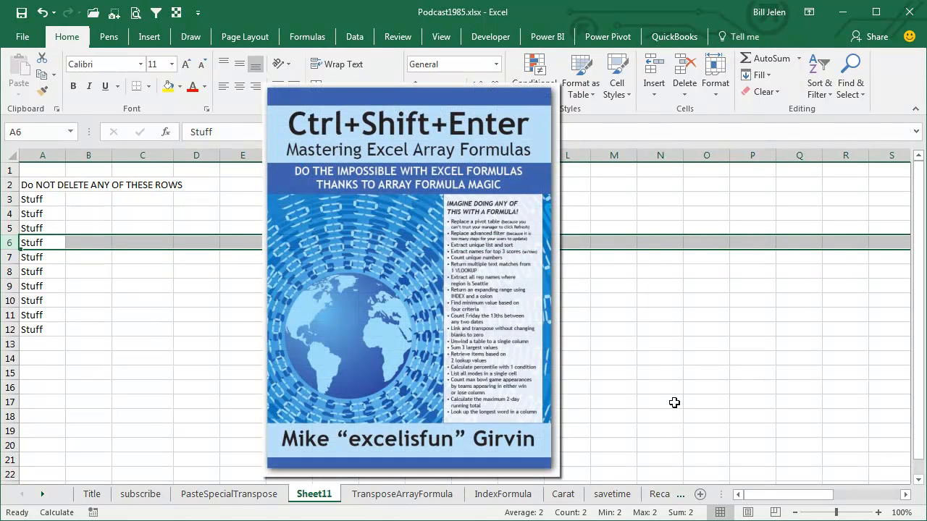
mouse_move(675, 403)
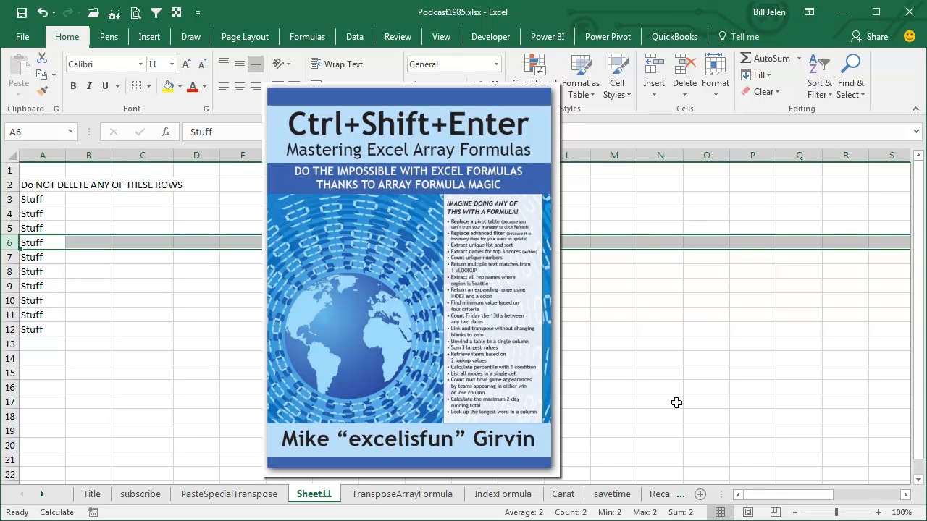
Return to TransposeArrayFormula, then switch to the IndexFormula sheet
left_click(402, 493)
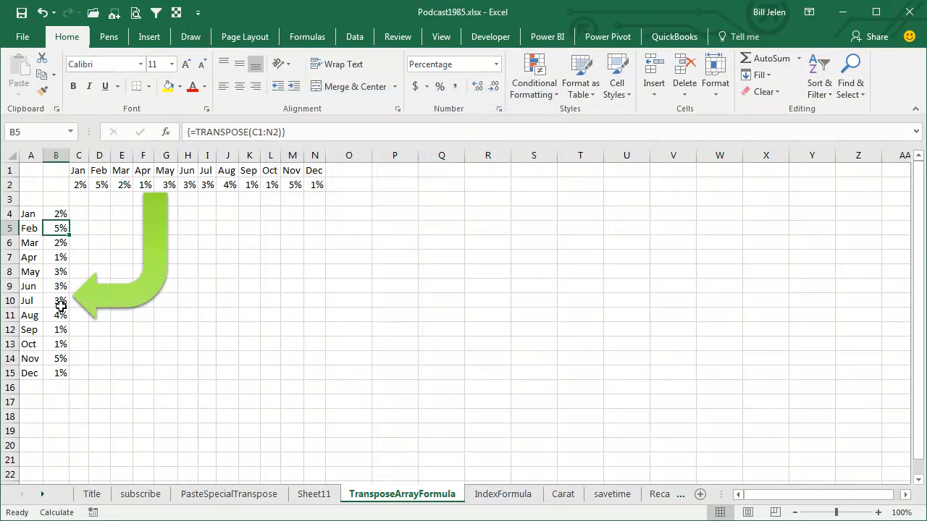
left_click(503, 494)
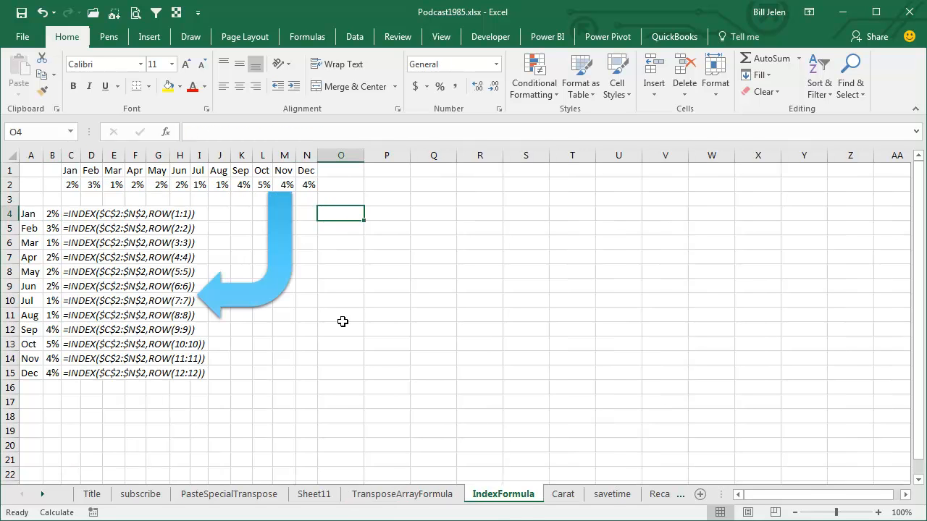
Enter =INDEX($C$2:$N$2,1), ,2) and ,3) in O4:O6 for the first three month values
type("=INDEX(C2:N2")
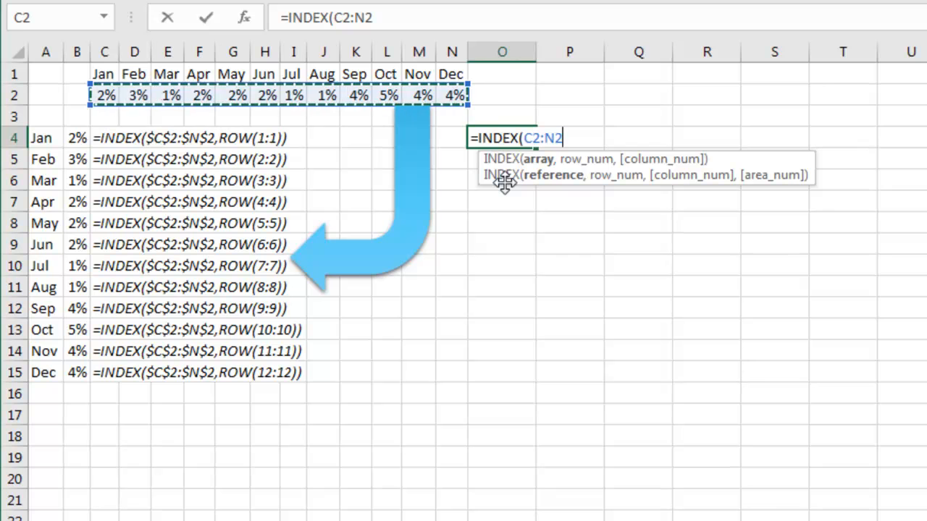
type(",1)")
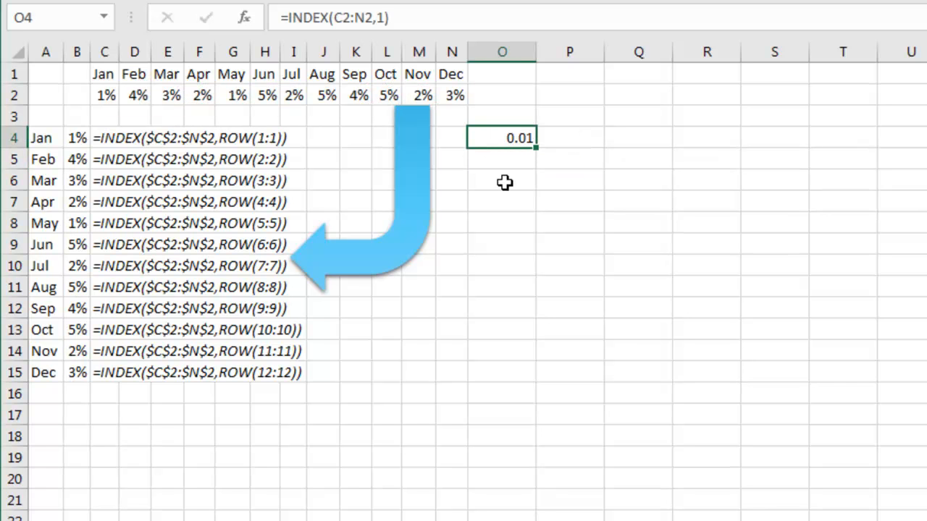
mouse_move(484, 208)
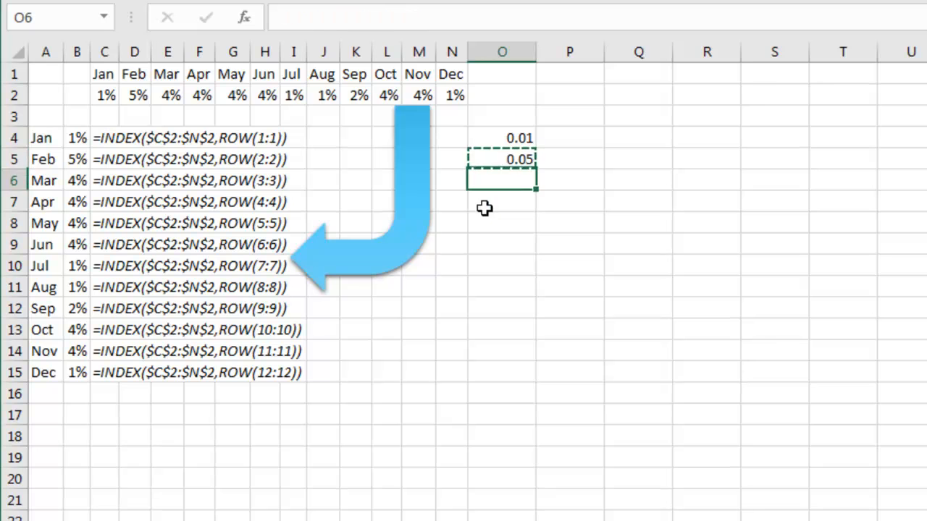
type("=INDEX($C$2:$N$2,2")
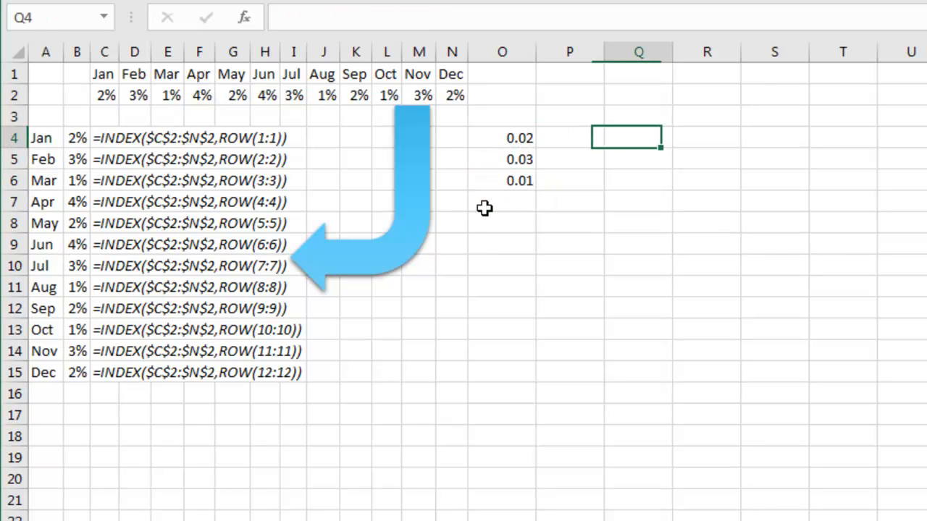
Enter =ROW(1:1) in Q4 filled down to Q15, then reopen O4 for editing
type("+ROW")
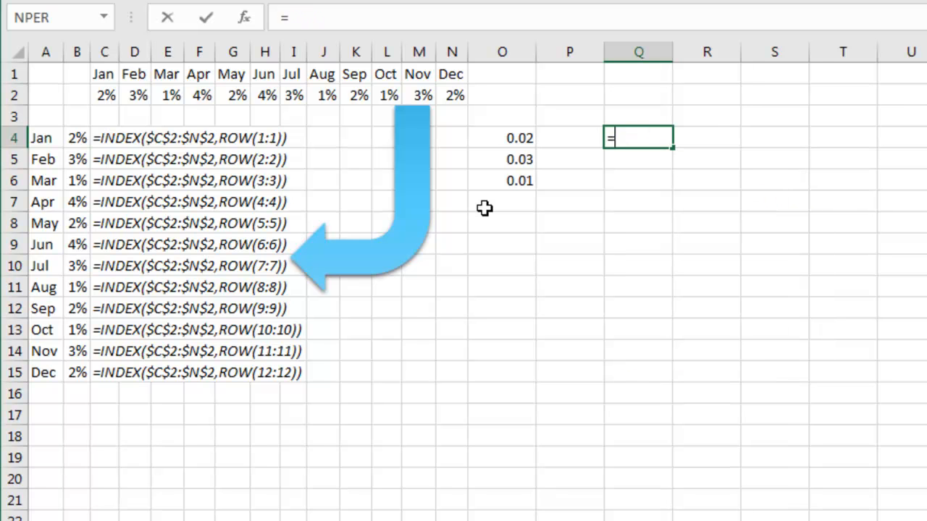
type("ROW(1")
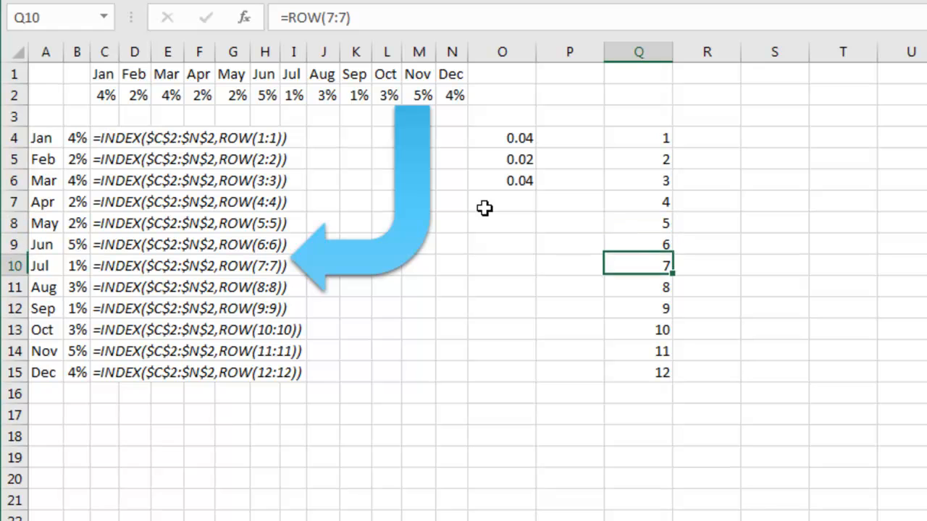
double_click(639, 265)
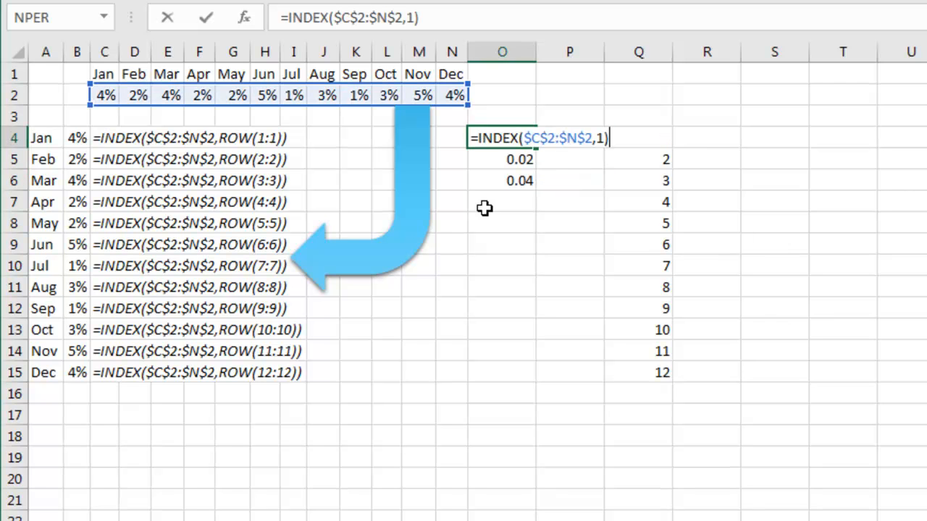
Revise O4 to =INDEX($C$2:$N$2,ROW(1:1)) and copy it down through O15
type("R")
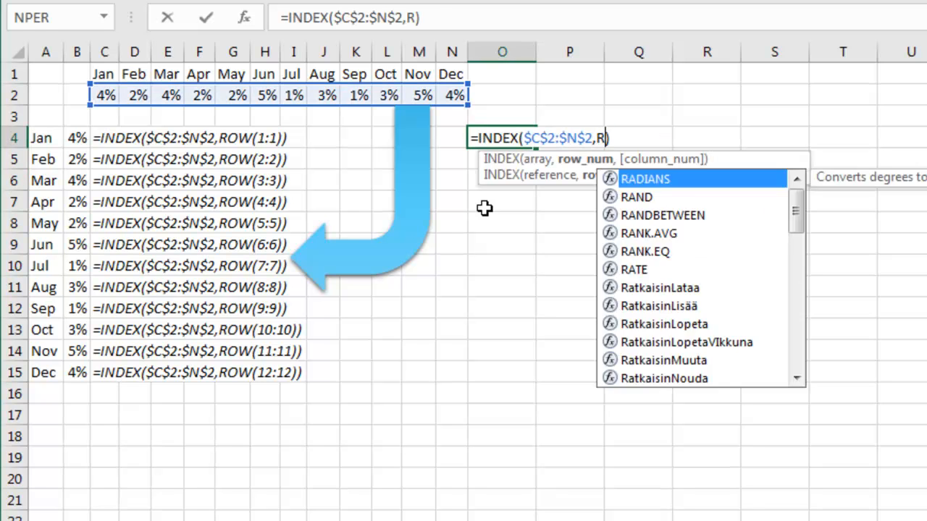
type("OW(1")
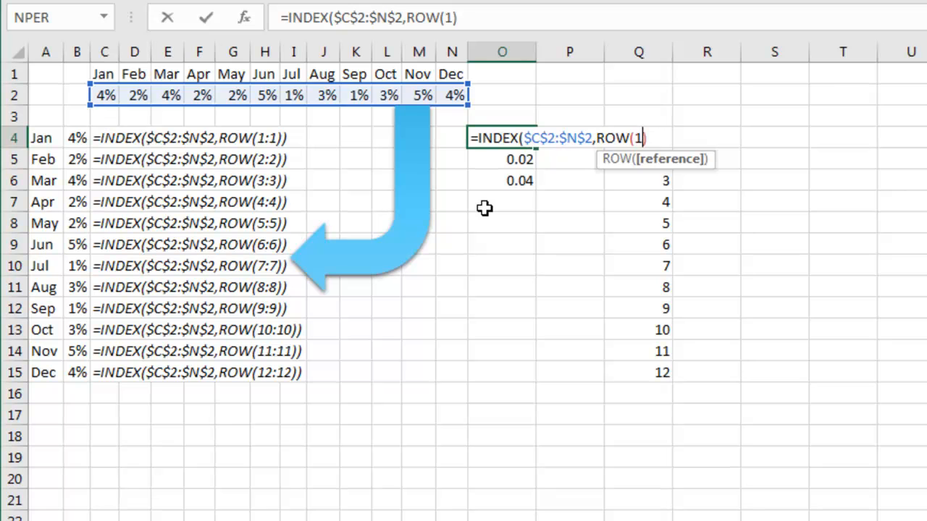
key("Enter")
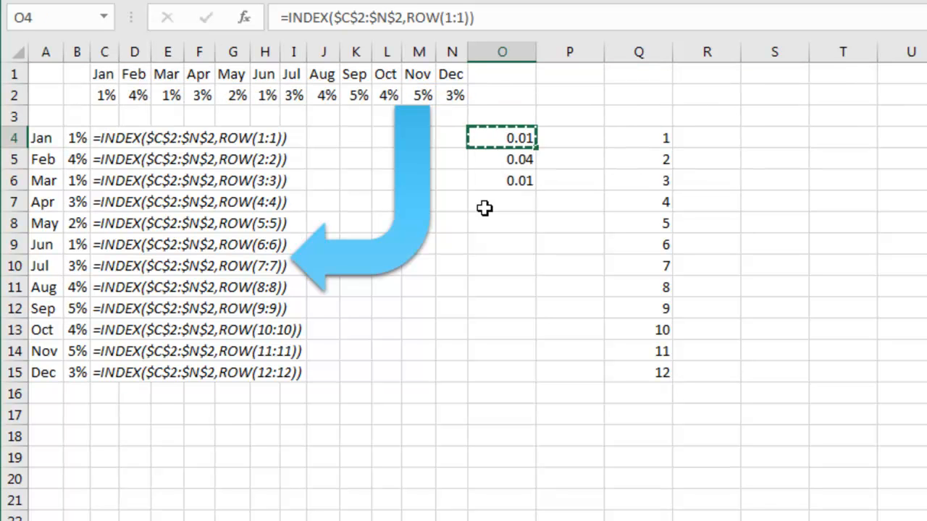
left_click_drag(501, 138, 501, 372)
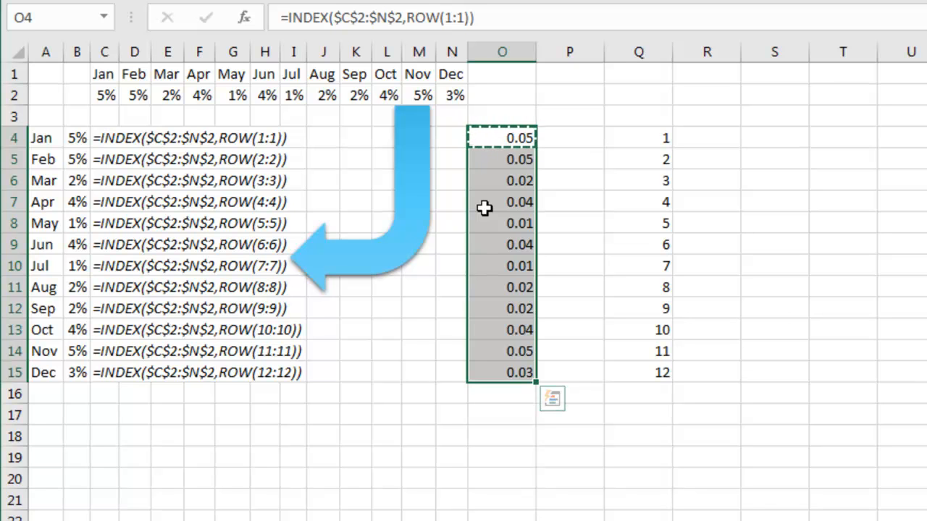
mouse_move(326, 229)
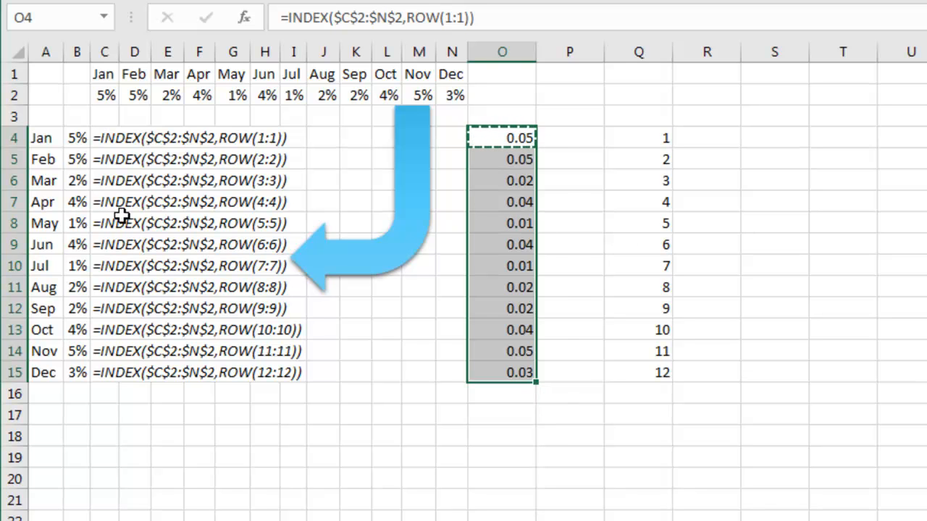
mouse_move(240, 132)
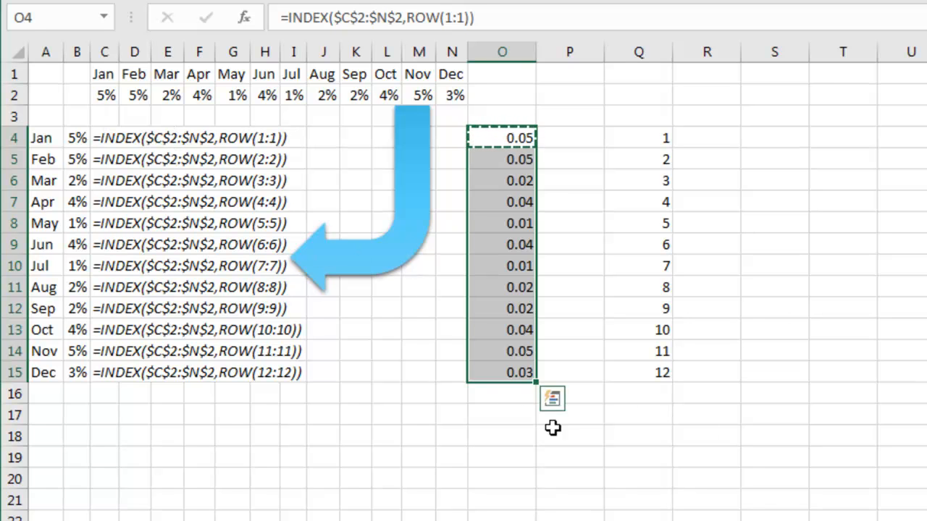
left_click(562, 493)
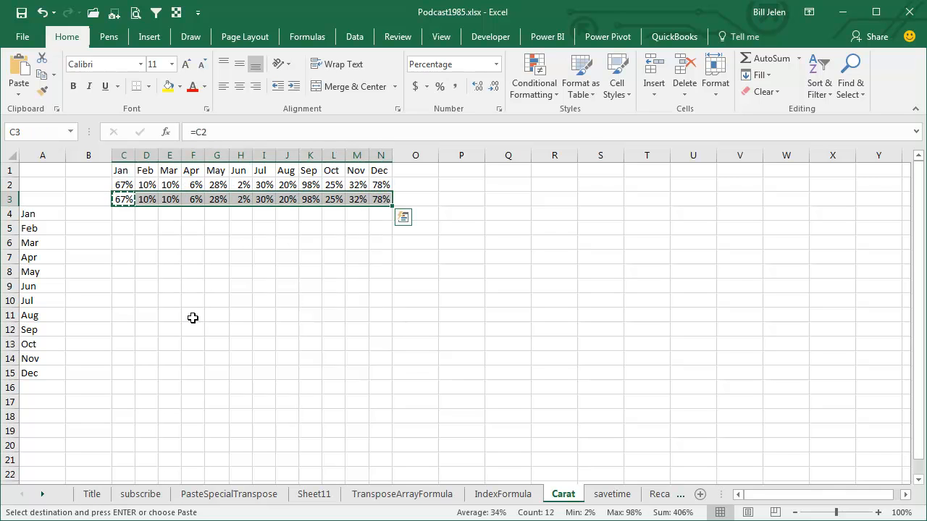
Replace every = with ^= in C3:N3 so the formulas become text (12 replacements)
key("ctrl+h")
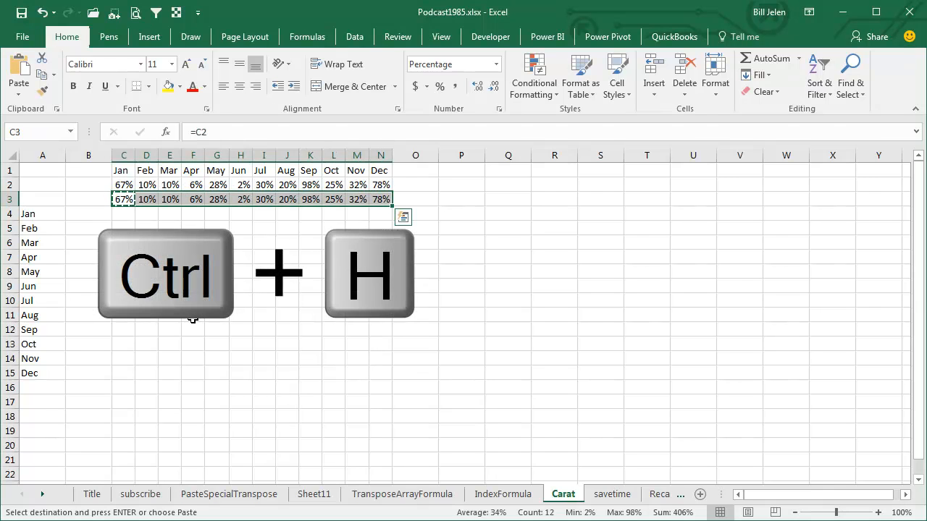
key("ctrl+h")
type("^=")
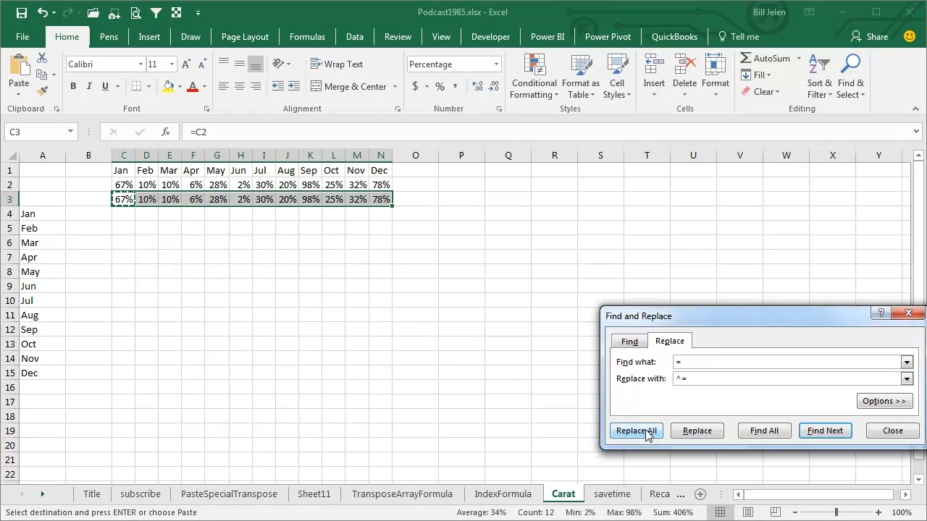
left_click(635, 430)
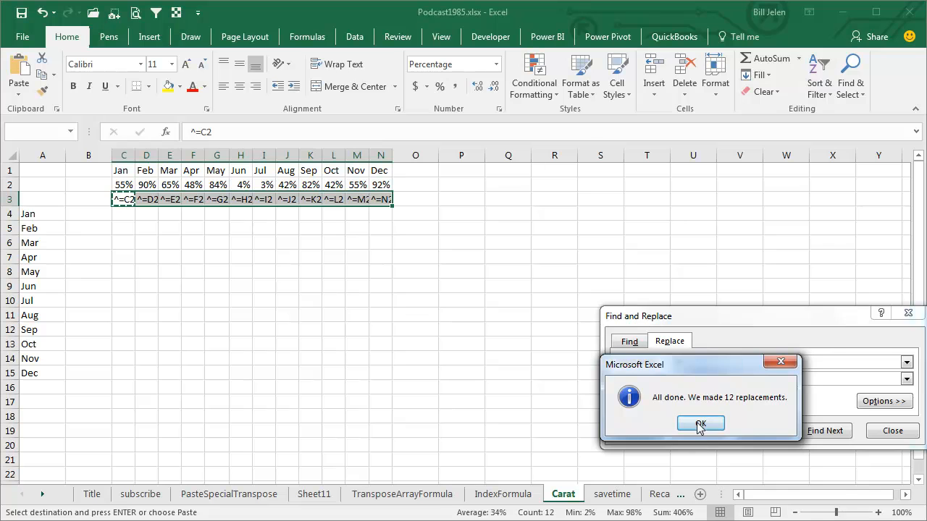
left_click(701, 423)
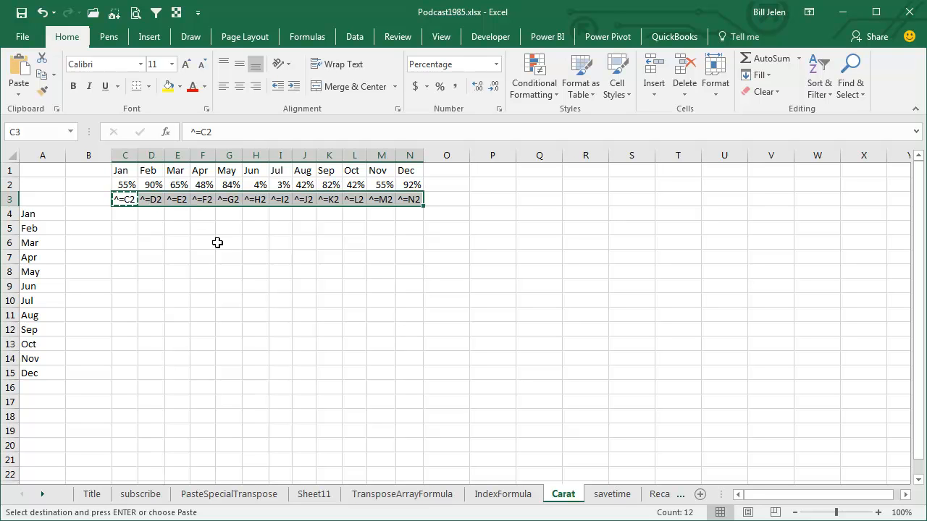
Paste the ^= text row transposed into B4:B15, then reopen Find and Replace
left_click(88, 214)
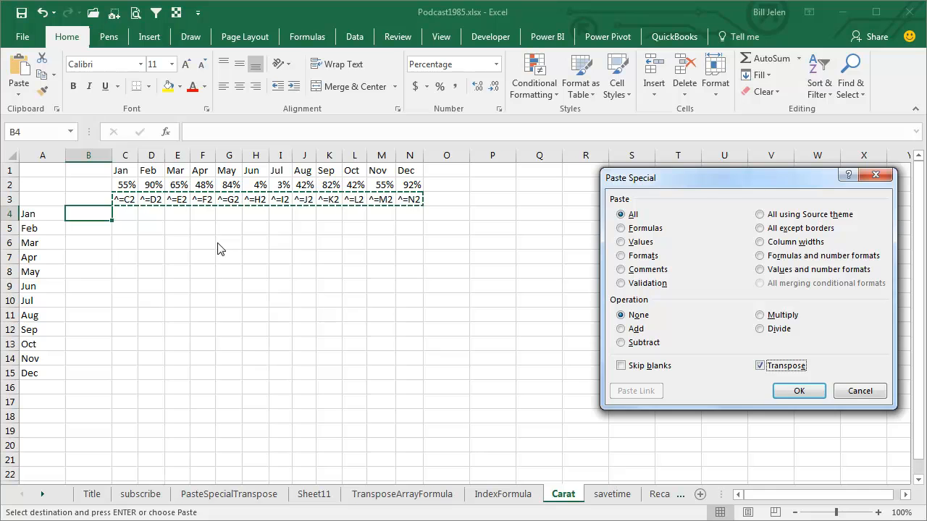
left_click(799, 391)
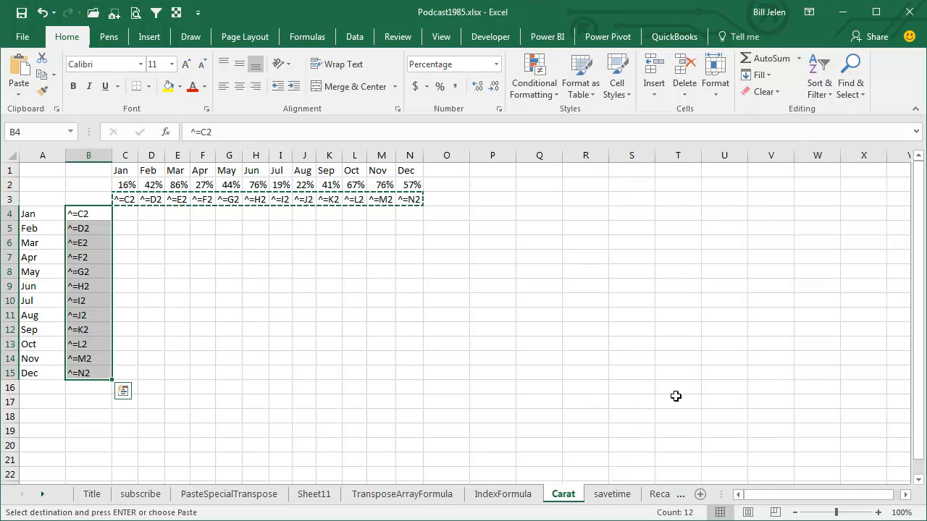
mouse_move(78, 356)
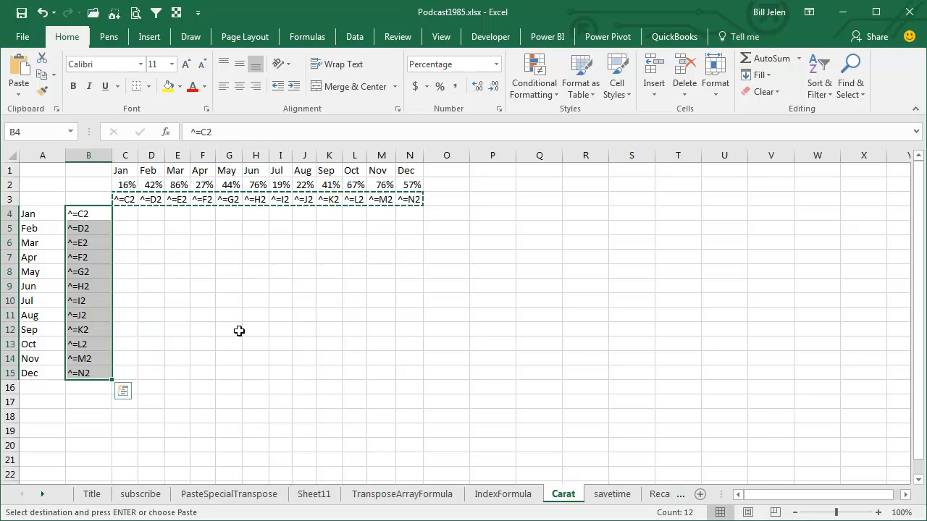
left_click(123, 391)
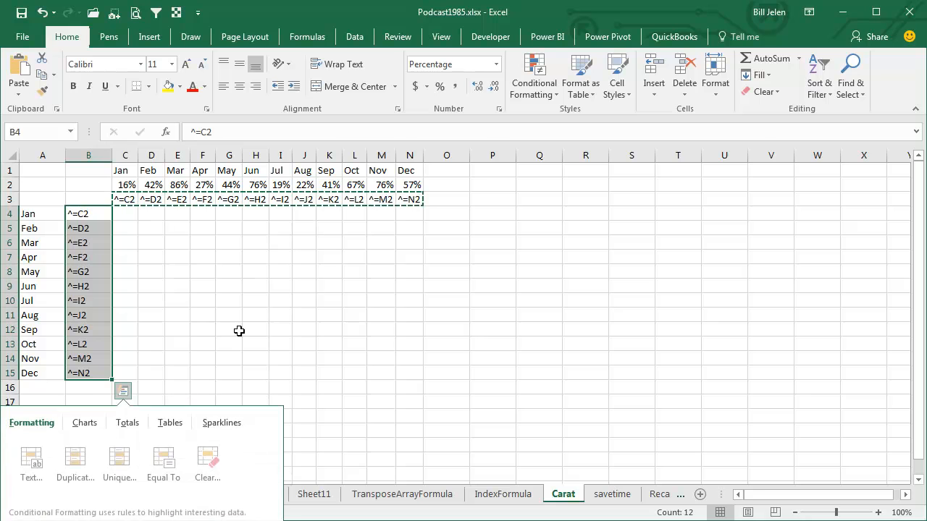
key("ctrl+h")
type("=")
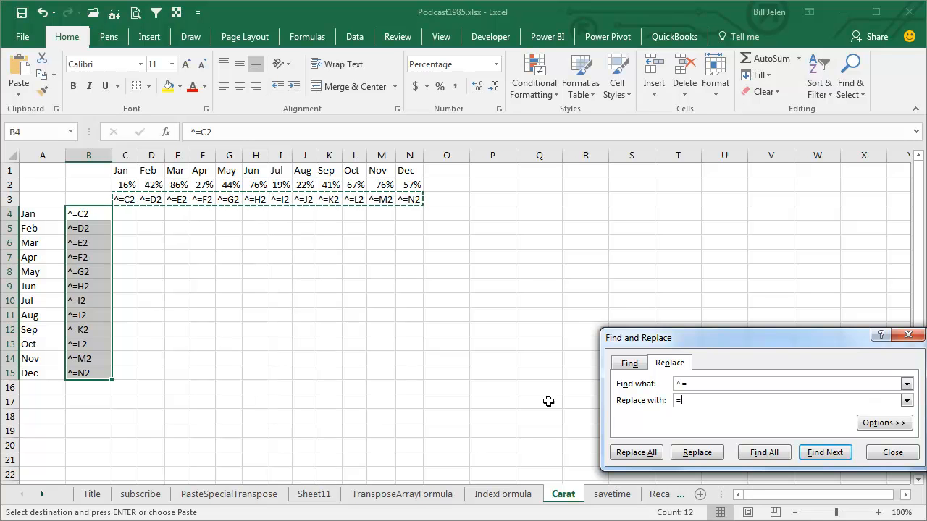
Replace ^= back to = in C3:N3 (12 replacements) so the text becomes working formulas again
left_click(634, 452)
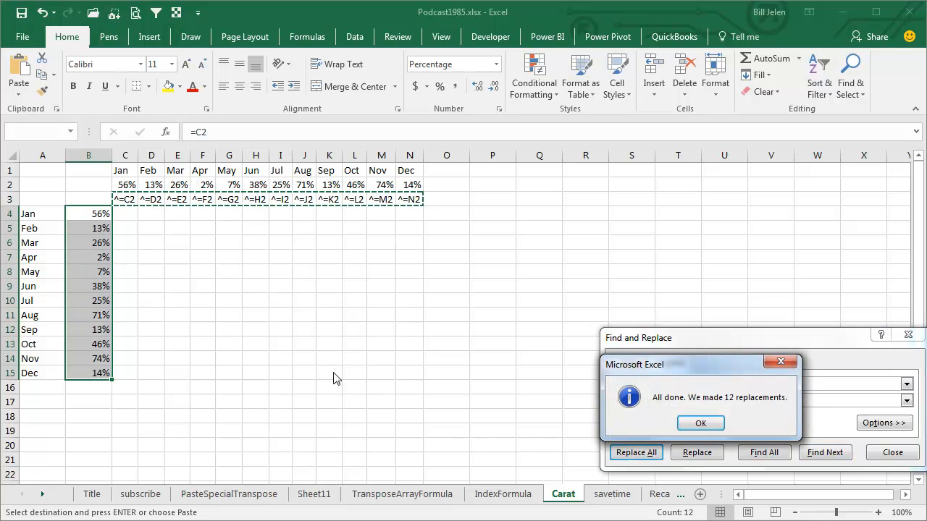
left_click(701, 423)
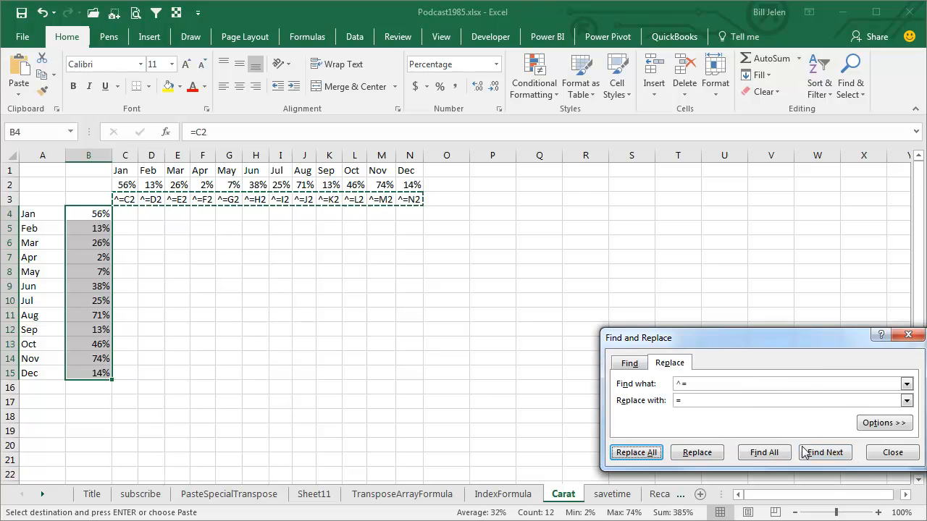
left_click(891, 452)
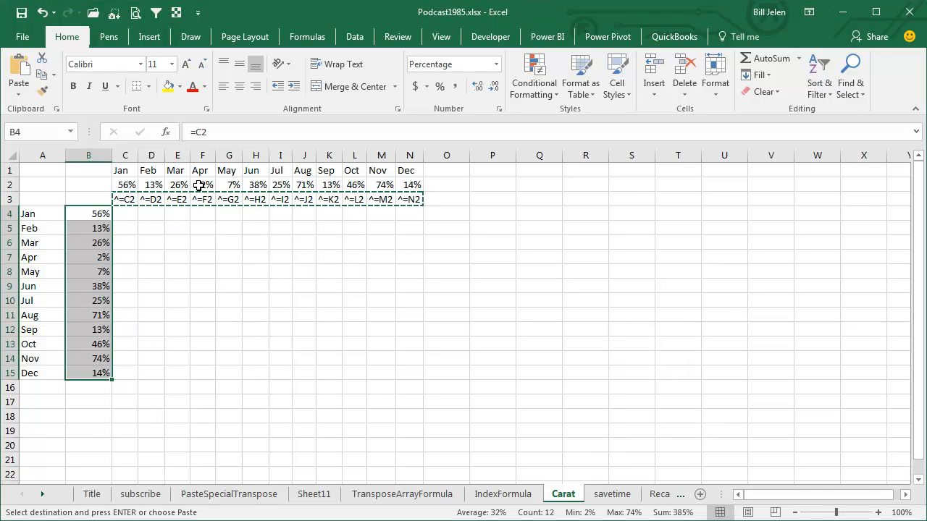
left_click(125, 199)
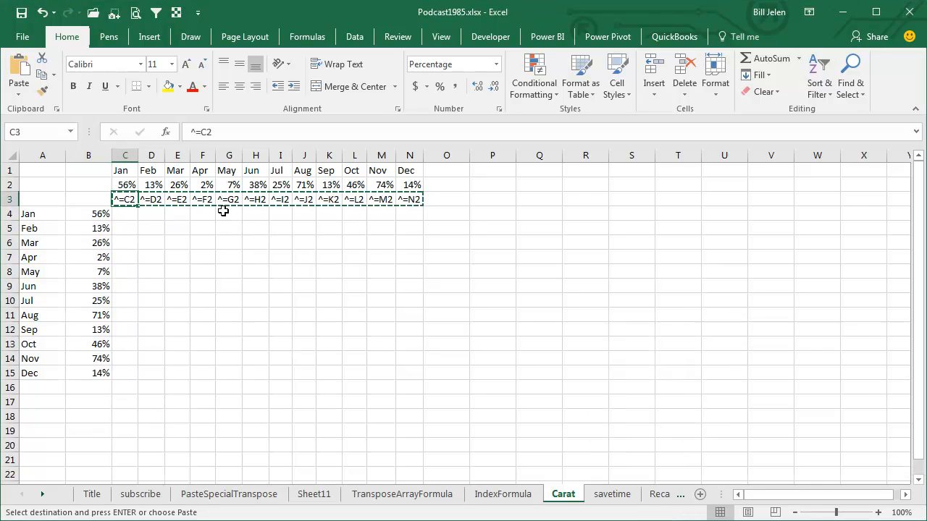
mouse_move(395, 203)
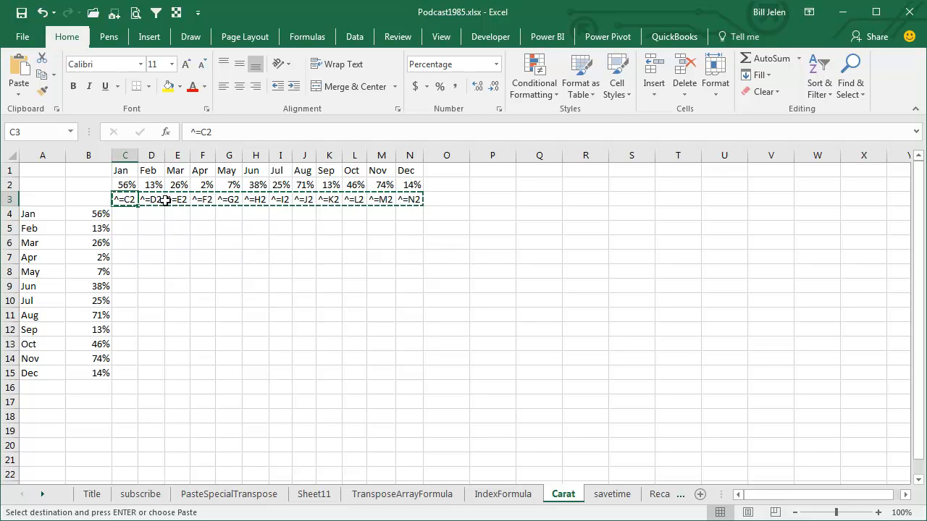
mouse_move(171, 326)
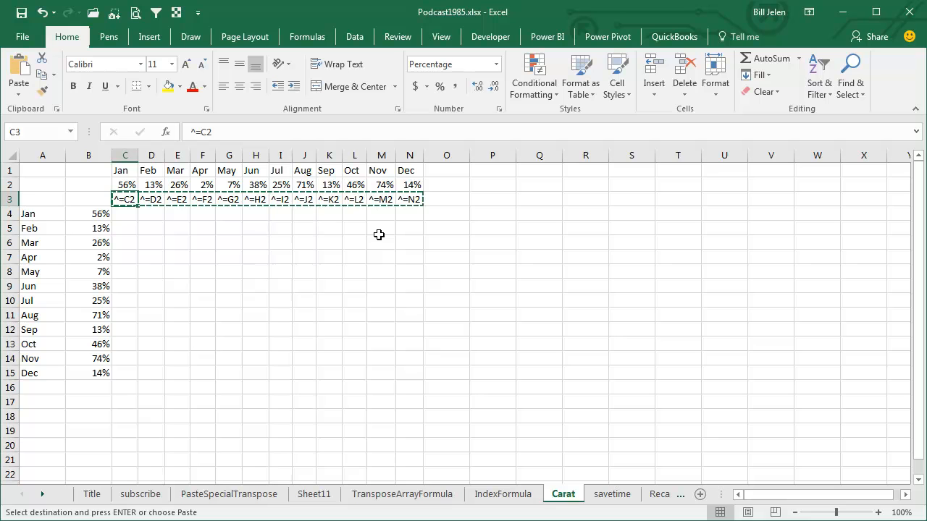
mouse_move(452, 261)
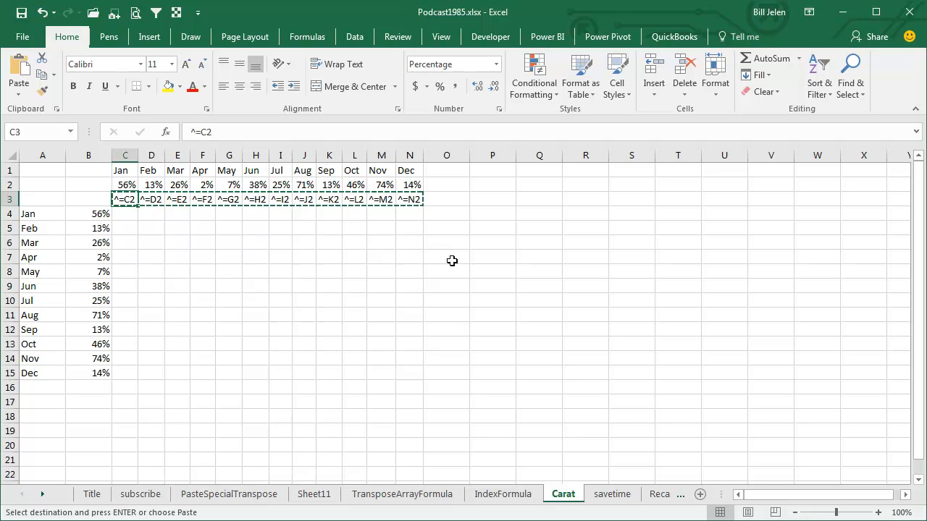
left_click(611, 494)
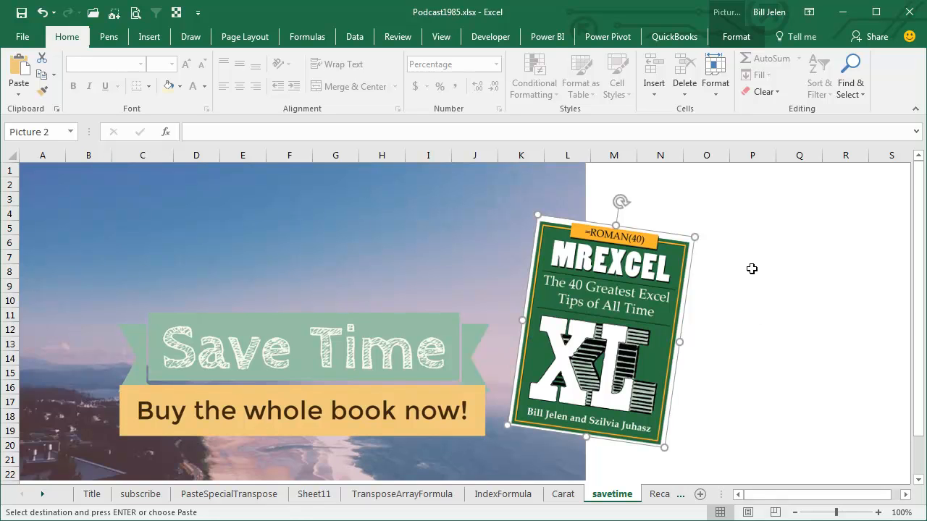
mouse_move(774, 258)
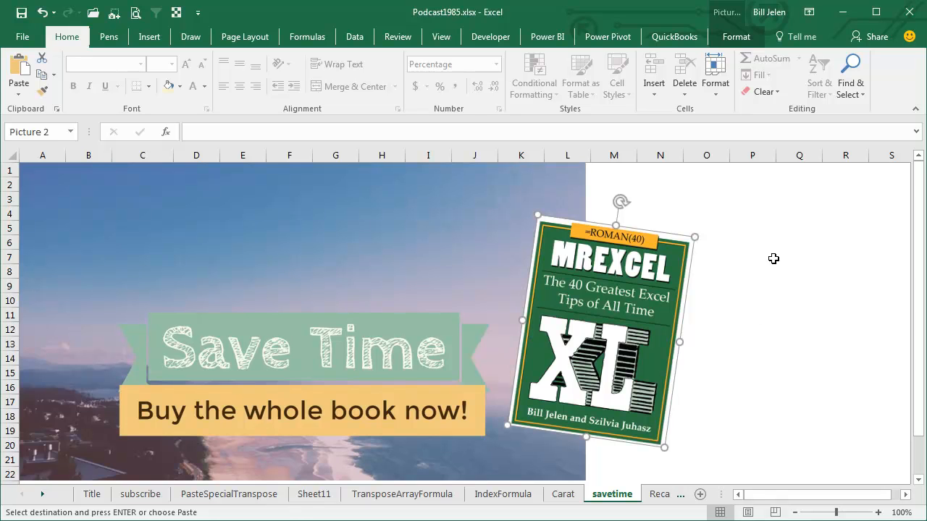
mouse_move(779, 268)
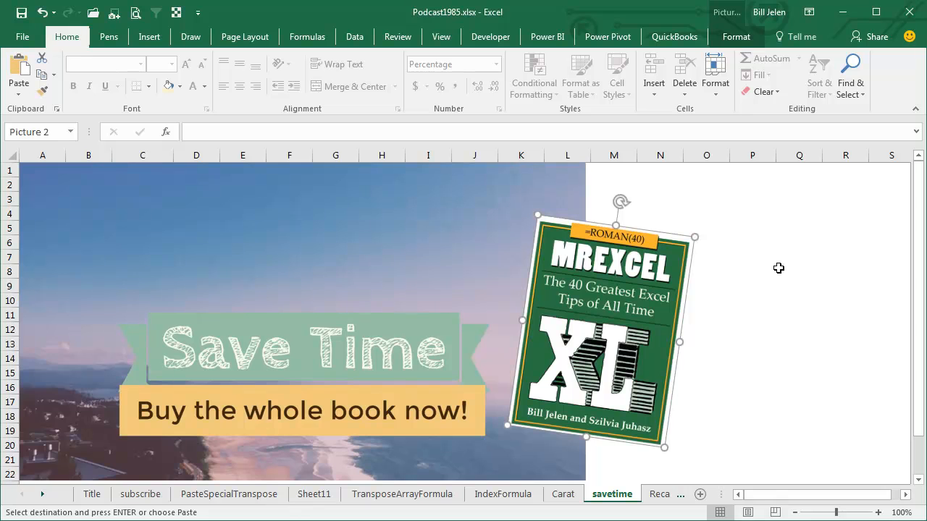
mouse_move(779, 218)
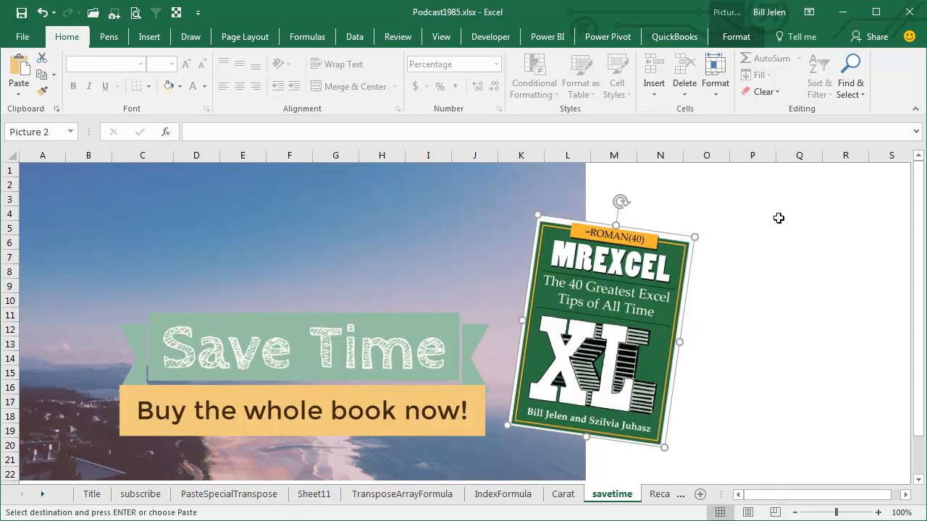
mouse_move(766, 240)
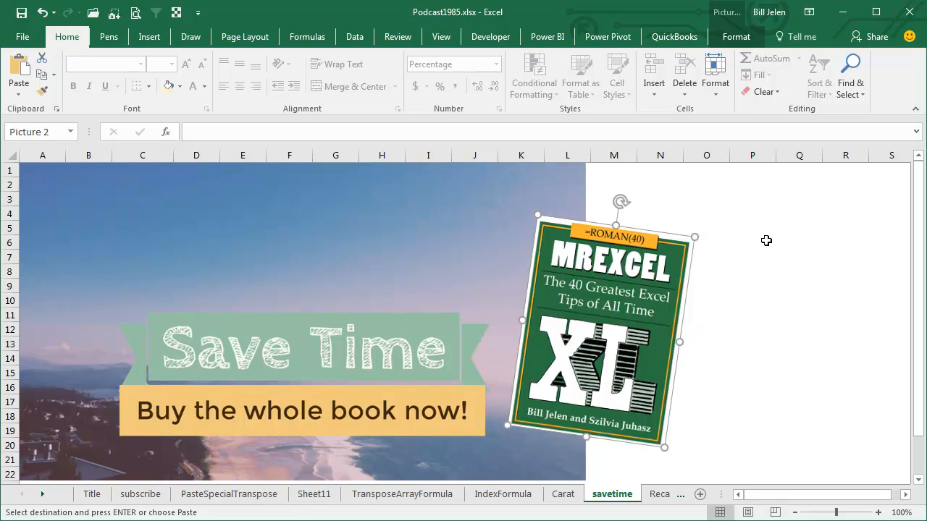
mouse_move(802, 264)
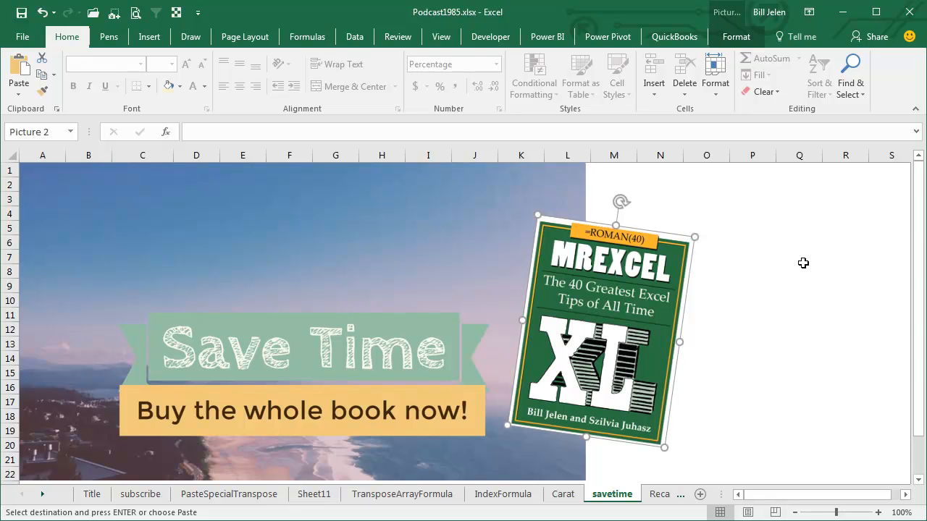
Move to the savetime sheet showing the book advertisement
left_click(624, 494)
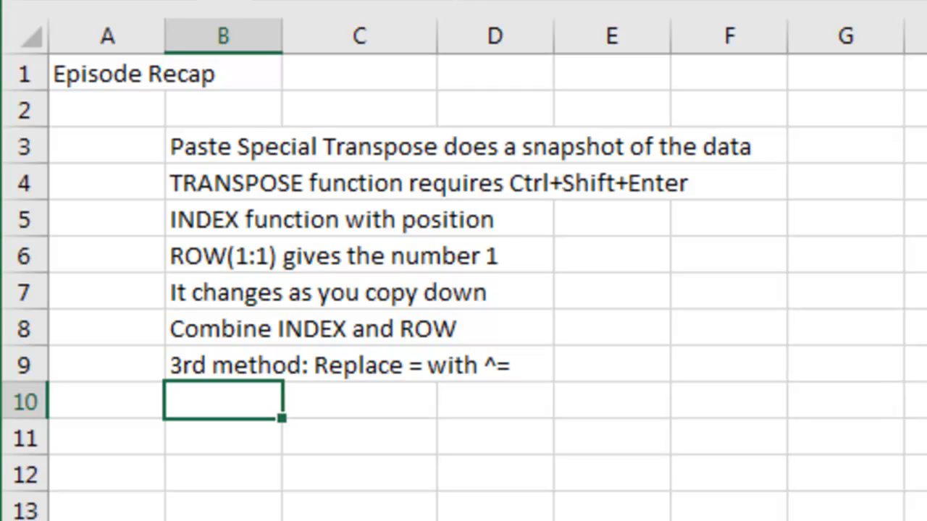
mouse_move(625, 209)
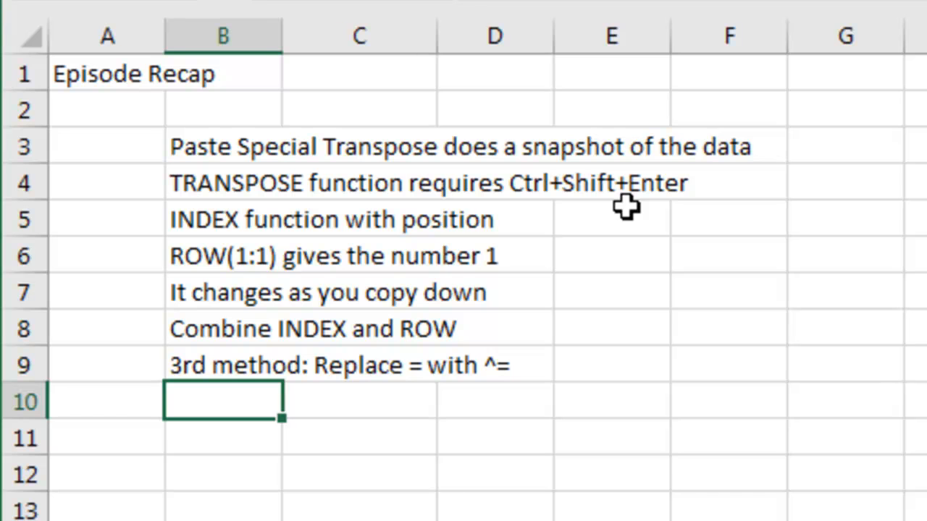
mouse_move(272, 223)
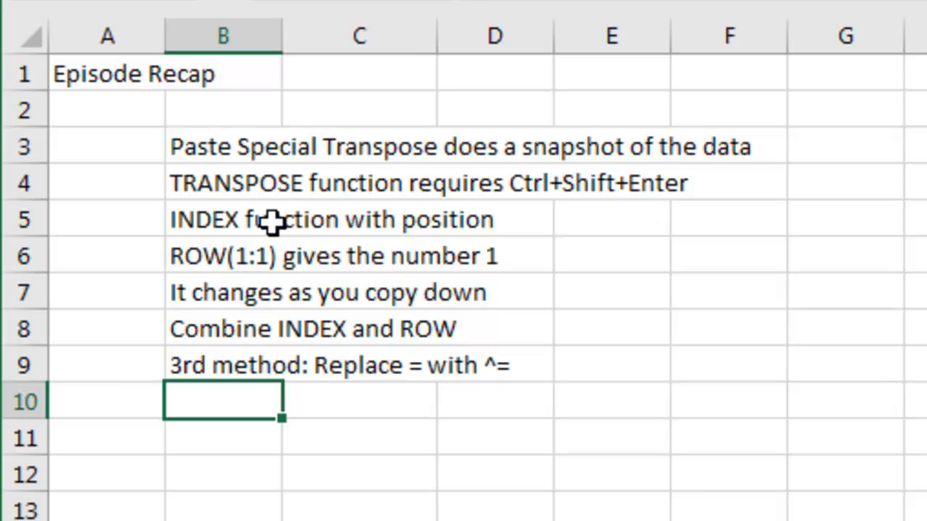
Enter the recap note 'Ctrl+Shift+Enter with =2 off to the right' in the new B5 line
left_click(223, 221)
type("Using")
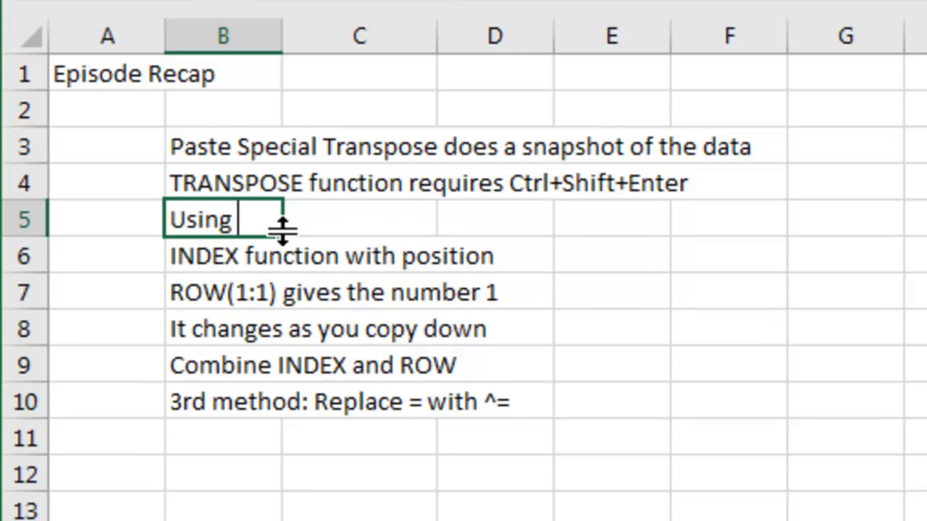
type("Ctrl+Shift+En")
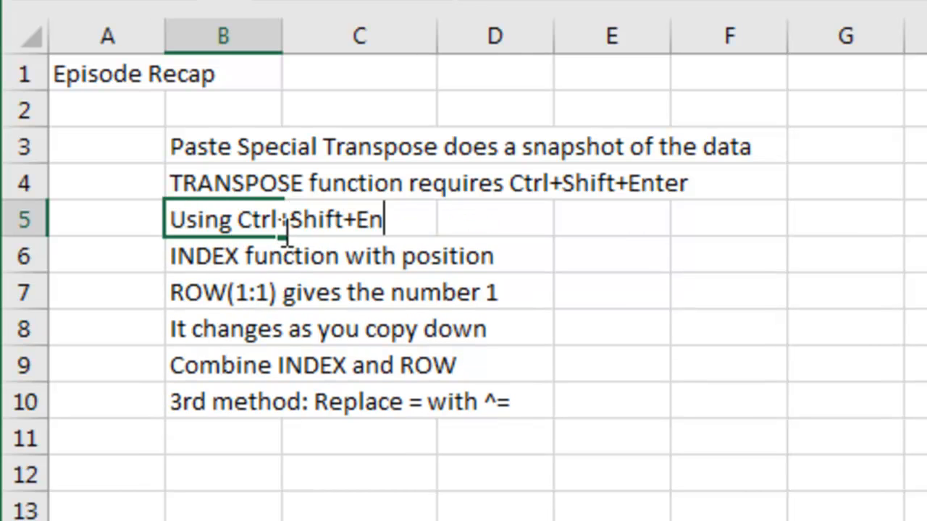
type("ter with =2")
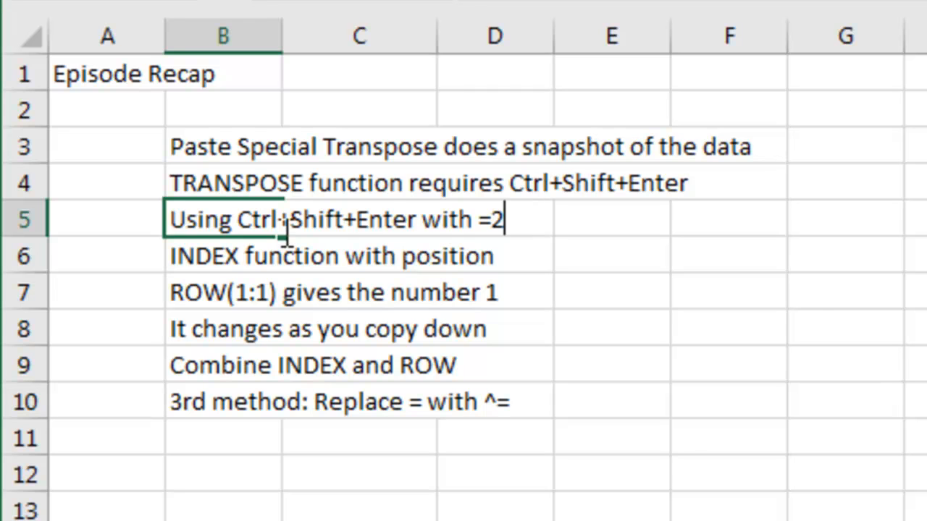
type("of")
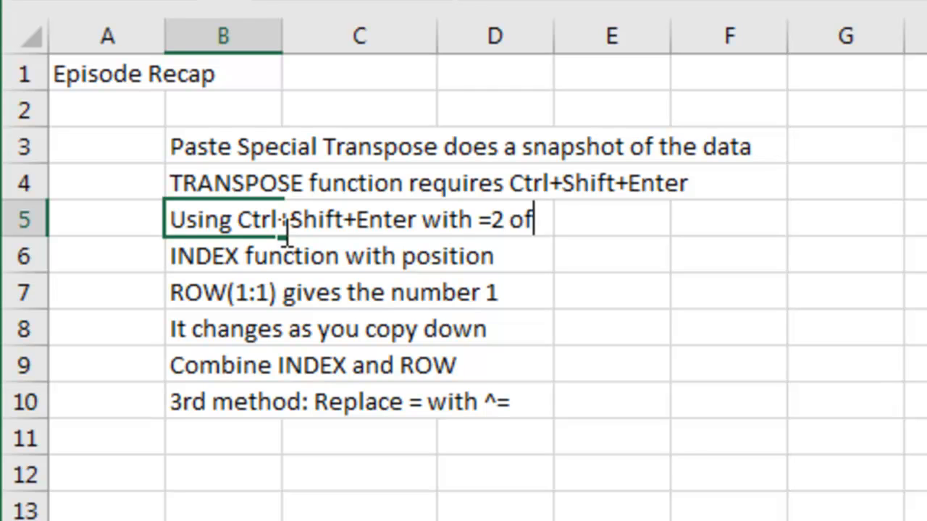
type("f to the right")
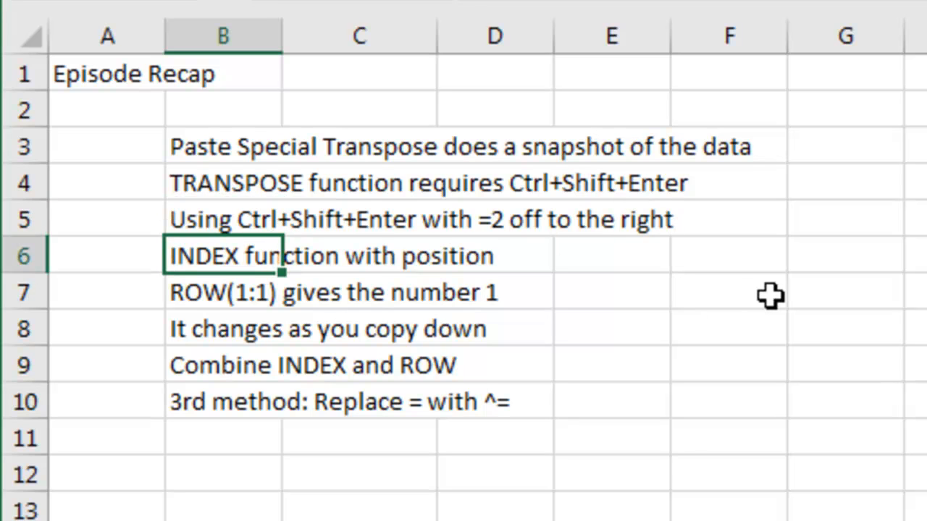
mouse_move(620, 307)
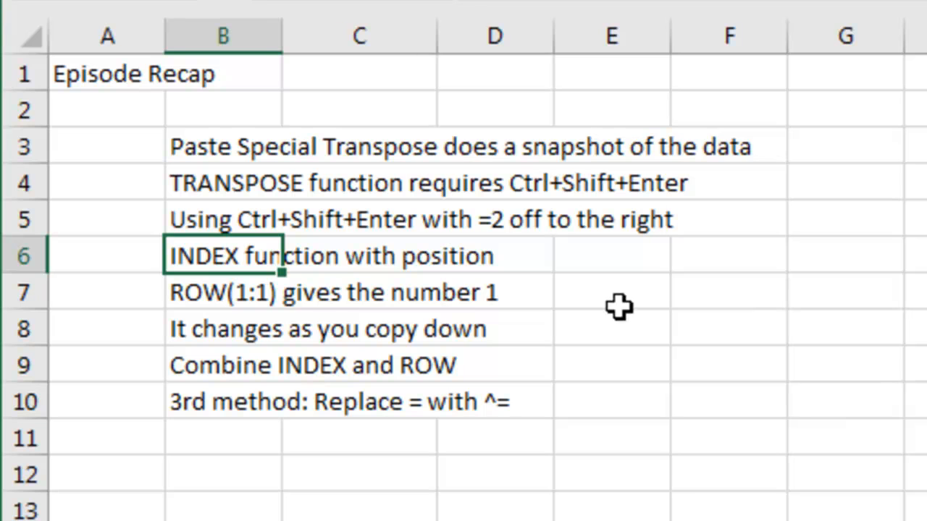
mouse_move(529, 300)
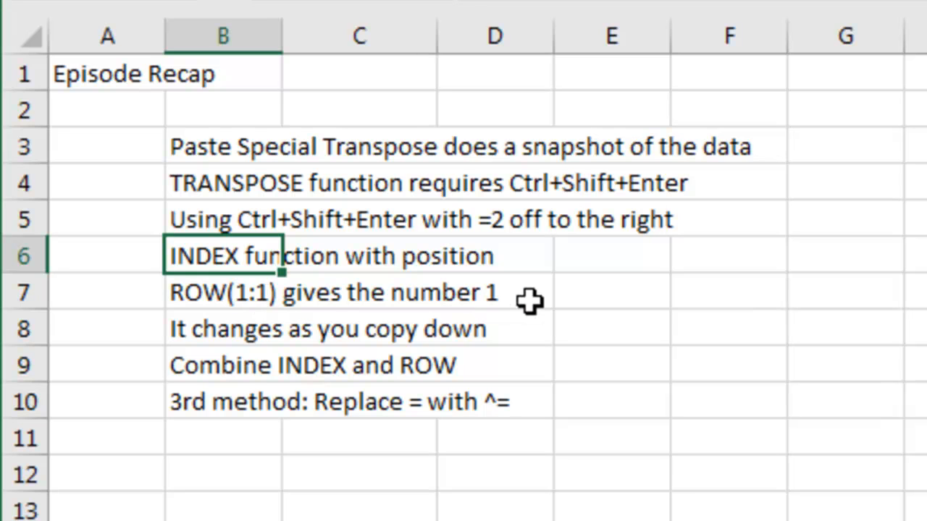
mouse_move(442, 365)
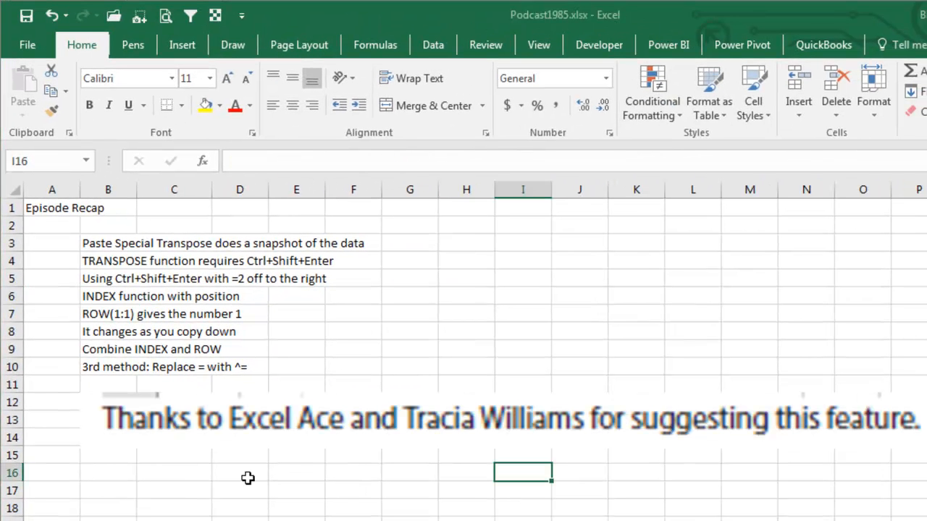
mouse_move(246, 490)
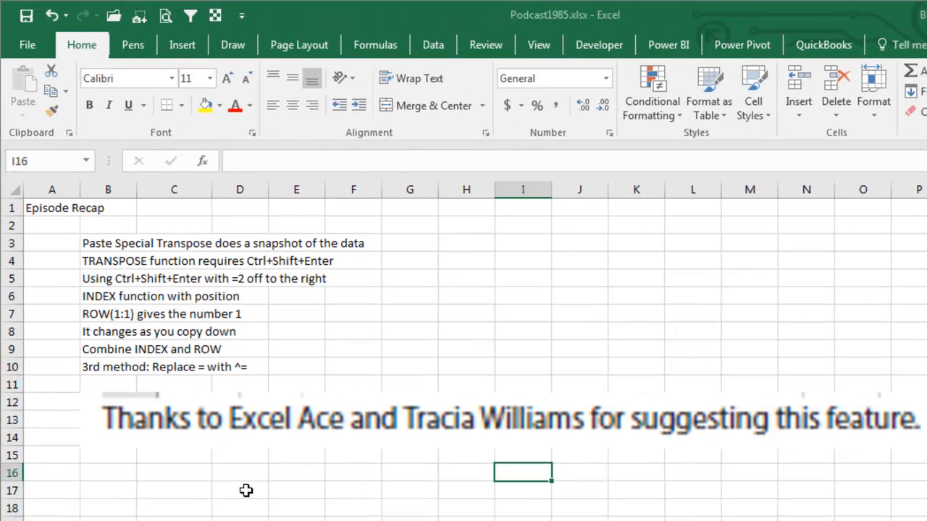
mouse_move(368, 519)
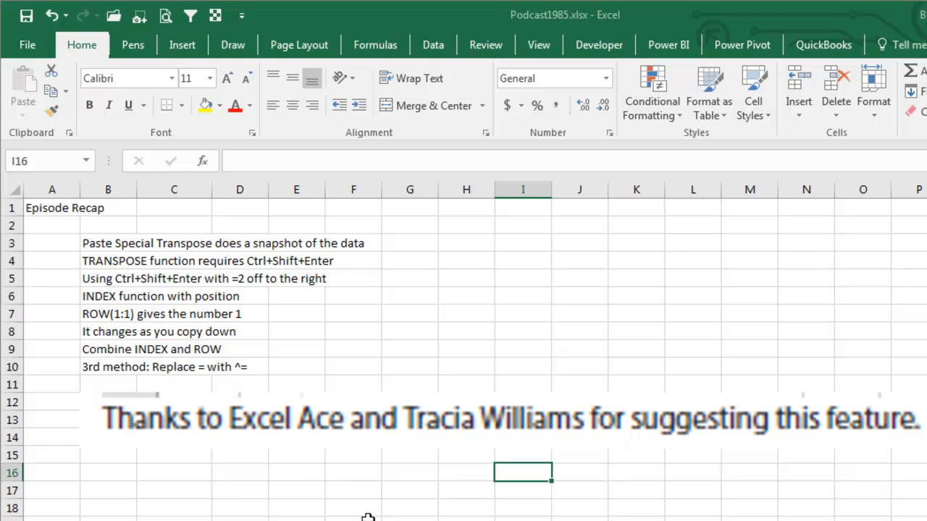
mouse_move(240, 492)
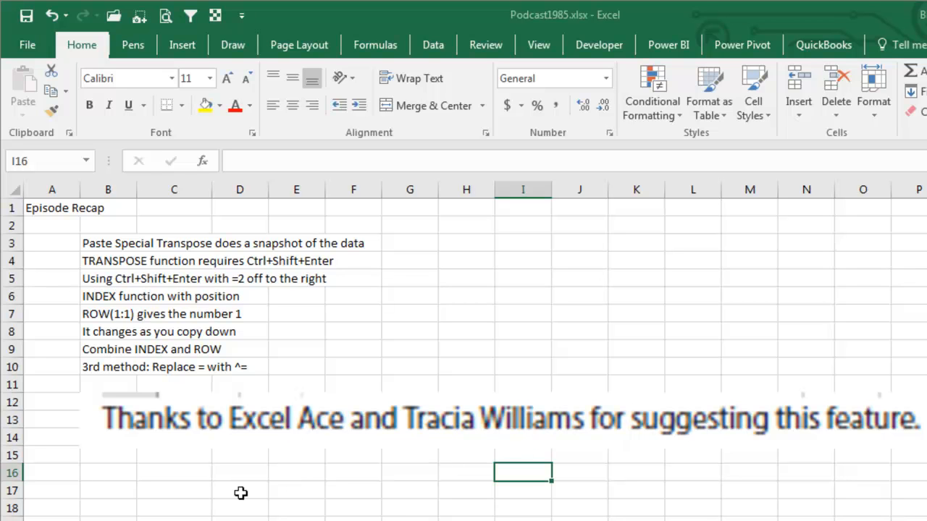